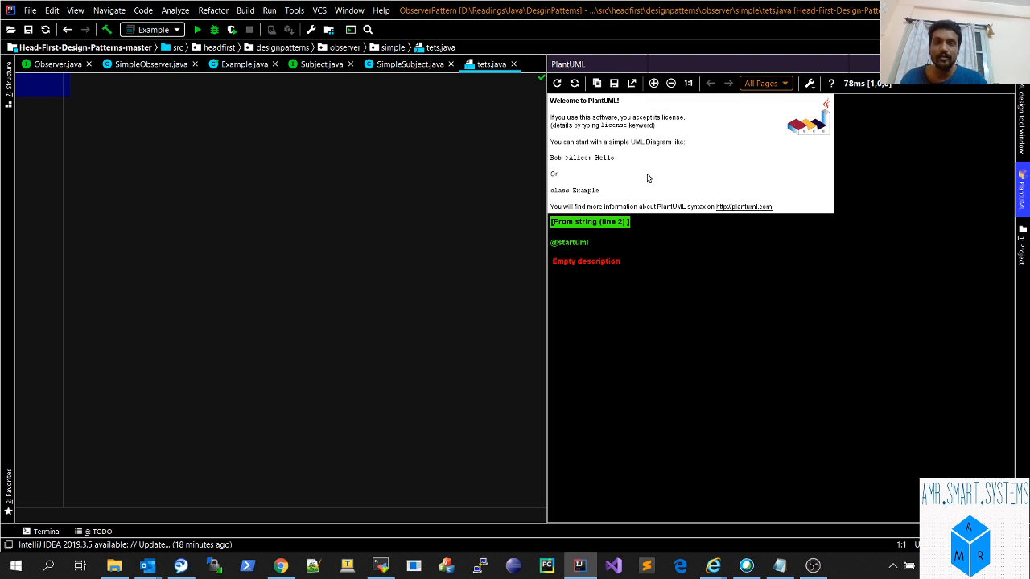
mouse_move(451, 161)
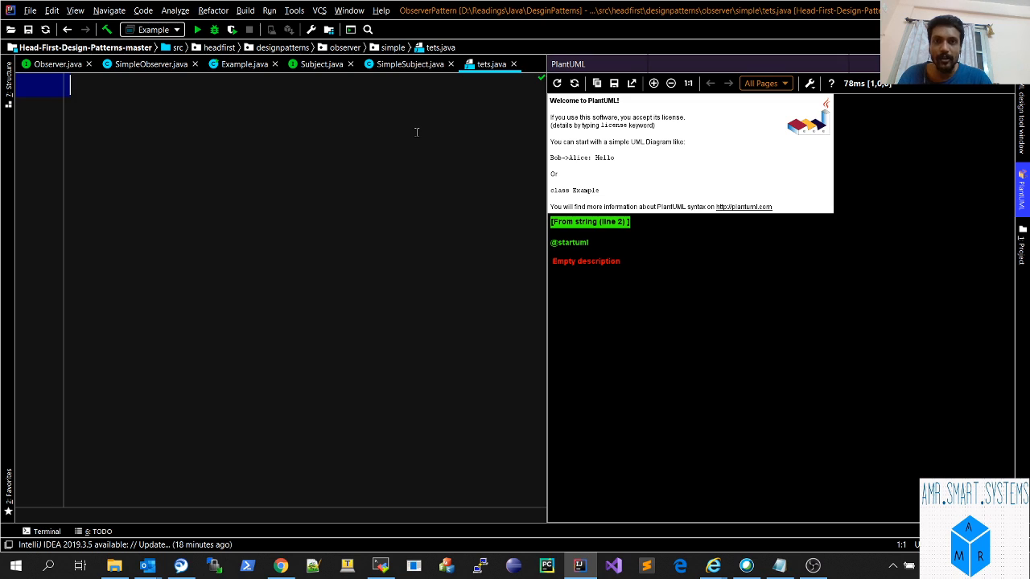
mouse_move(389, 109)
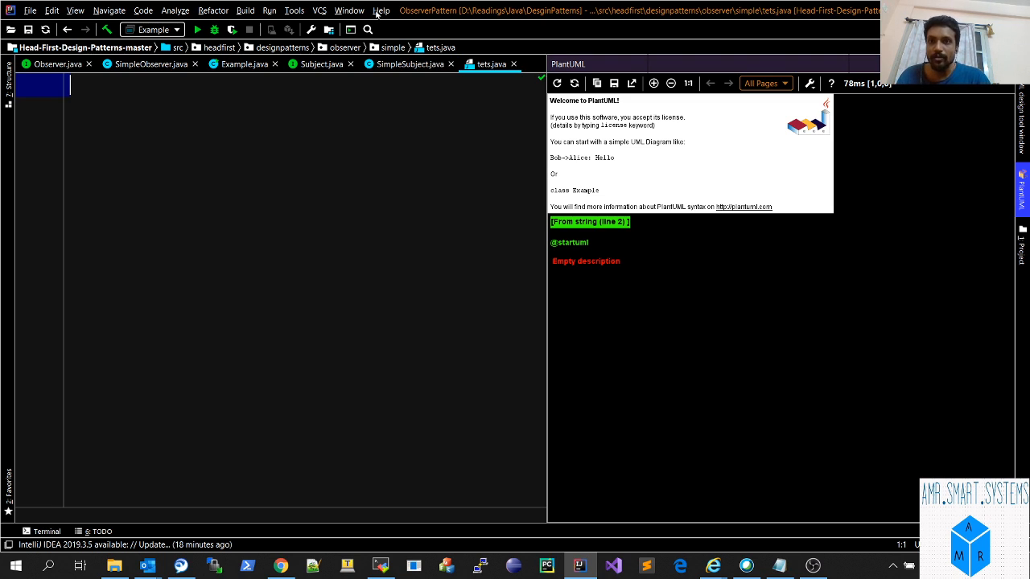
Enable the PlantUML plugin from the plugin manager and apply the change.
click(381, 10)
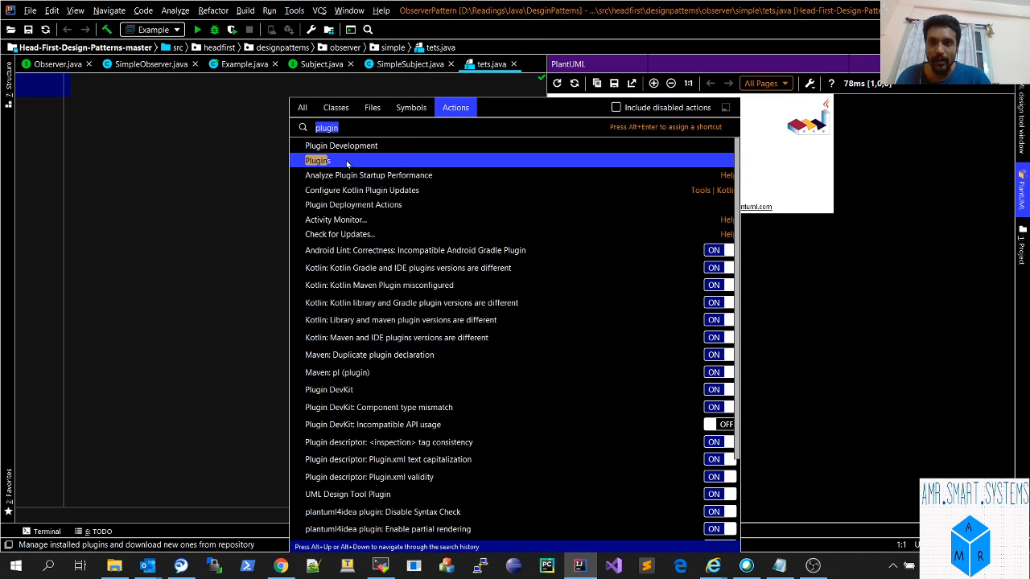
click(318, 161)
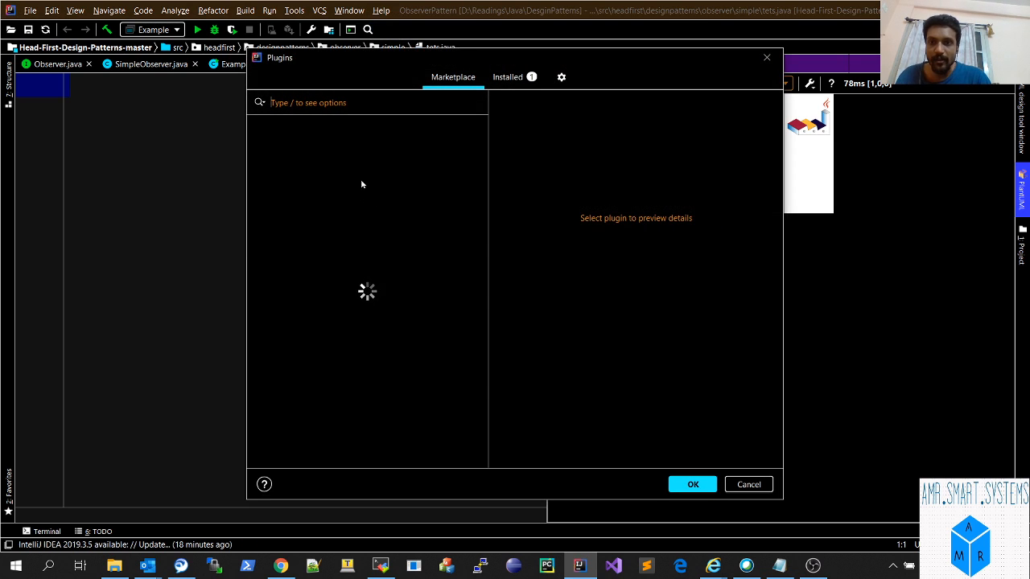
text(uml)
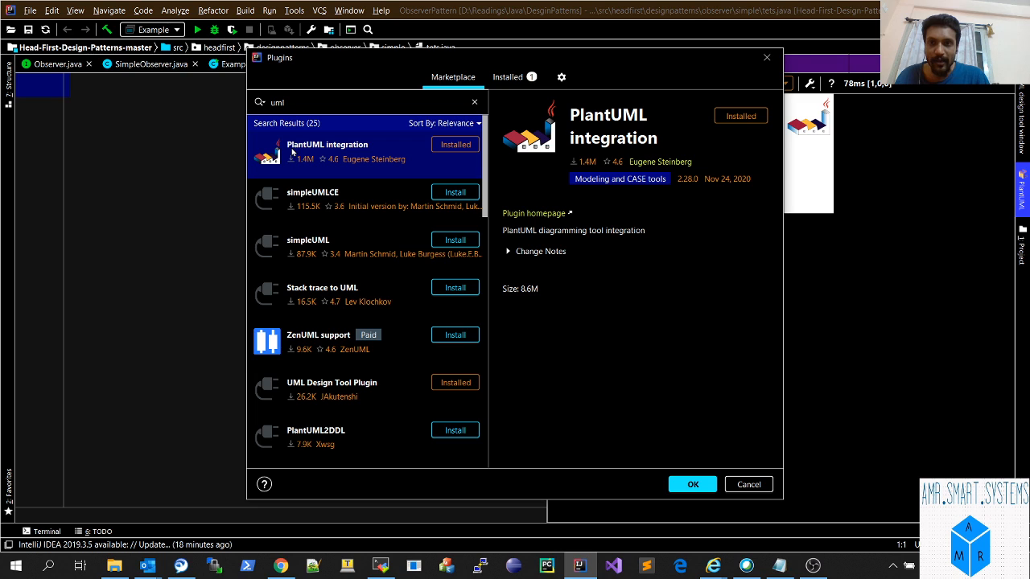
mouse_move(447, 149)
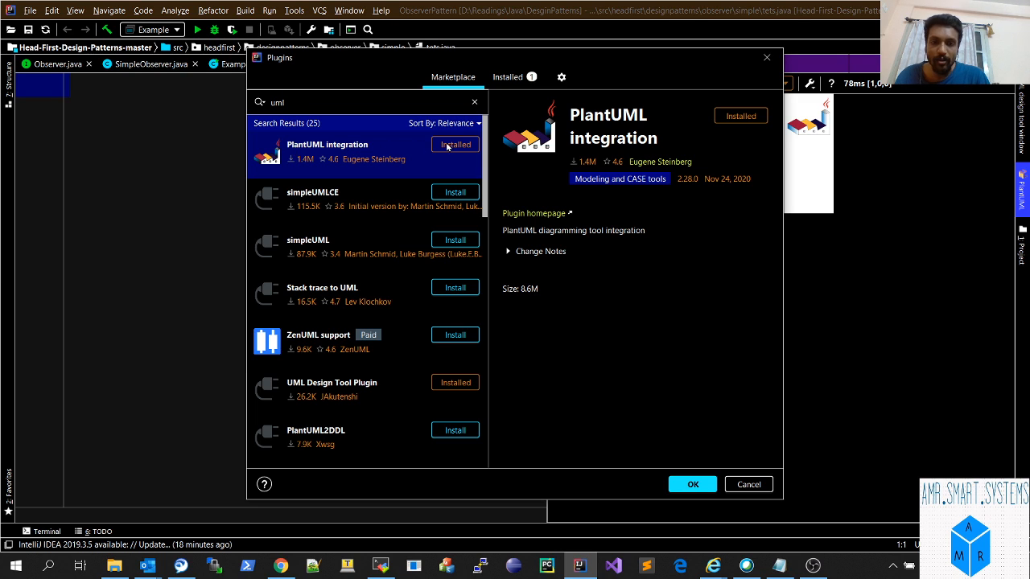
mouse_move(499, 203)
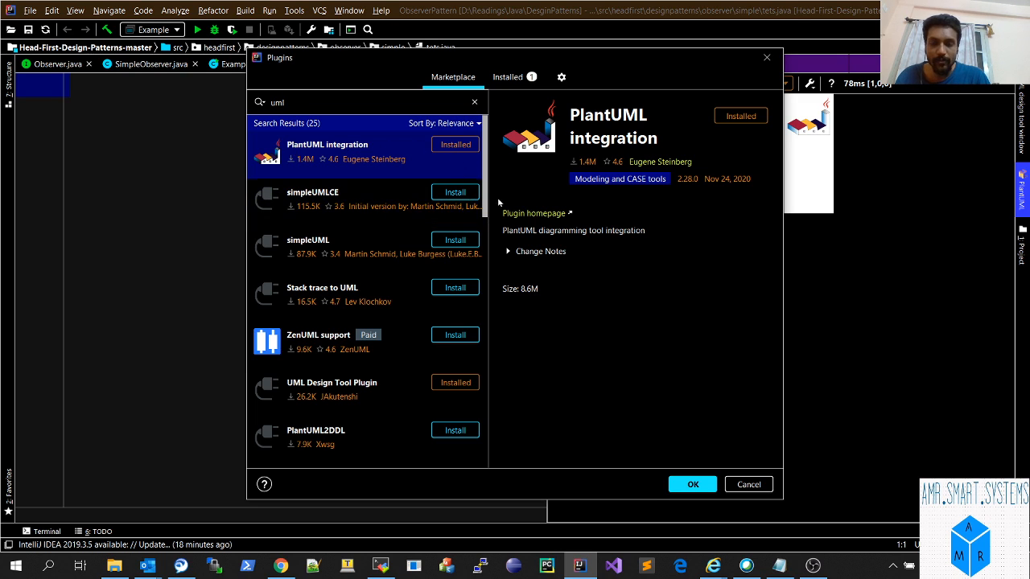
click(362, 200)
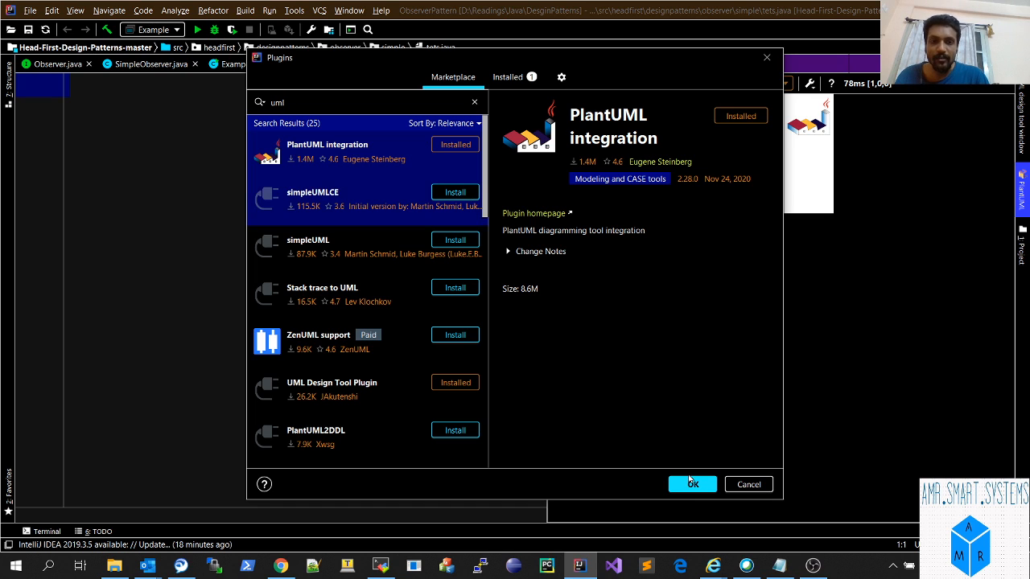
click(692, 483)
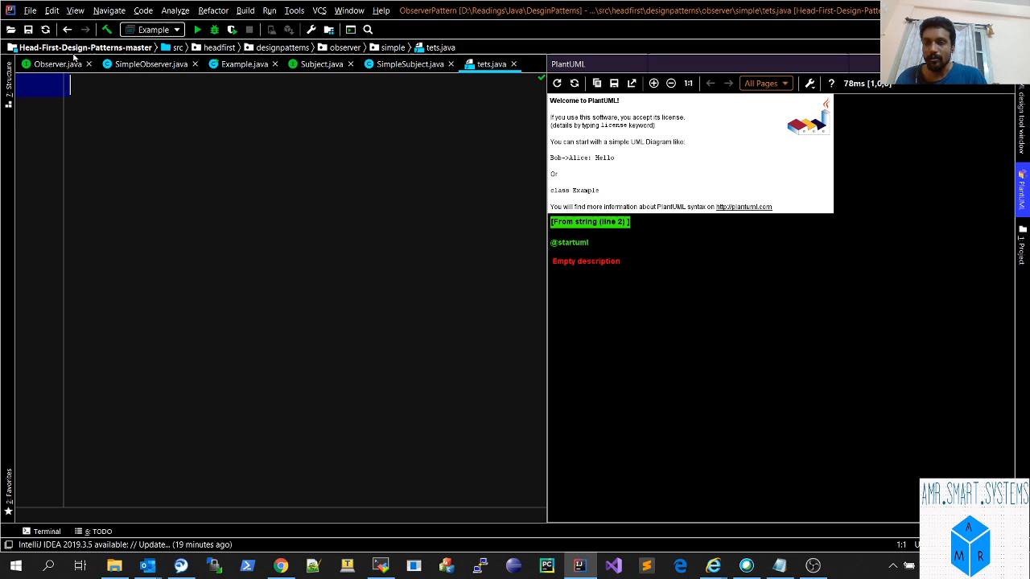
Create a new PlantUML file named Test as a Sequence diagram.
click(52, 10)
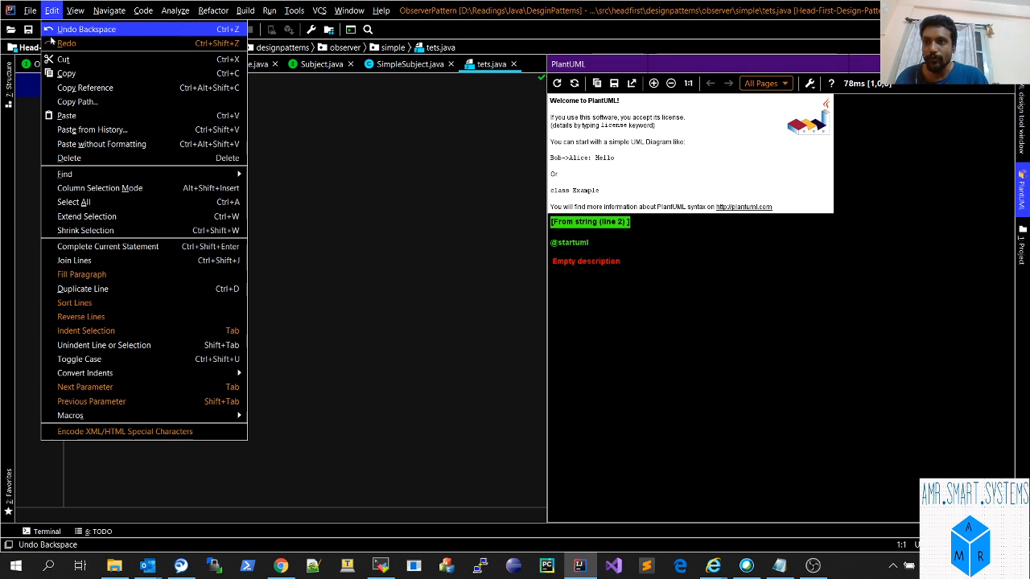
click(29, 10)
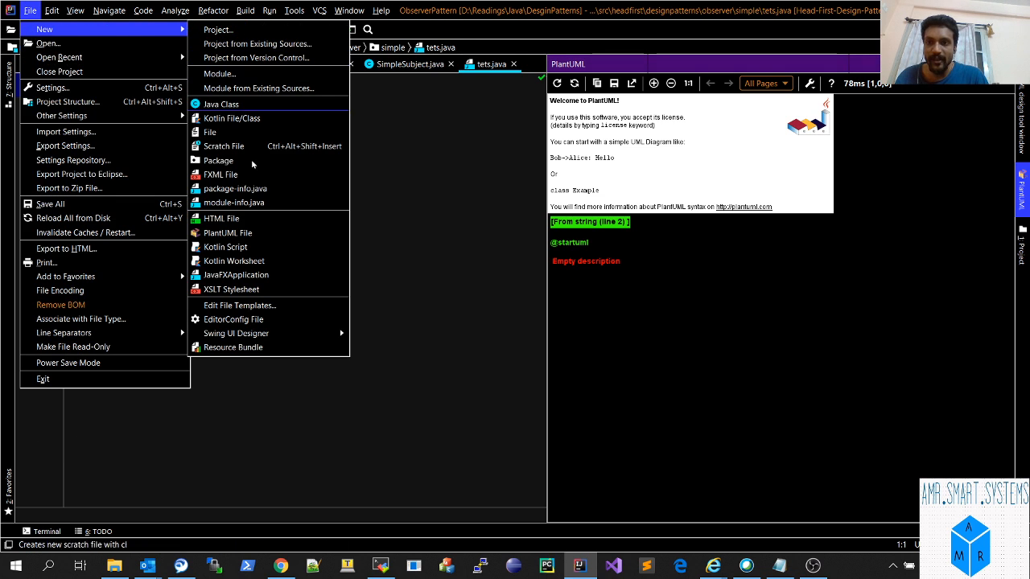
mouse_move(228, 231)
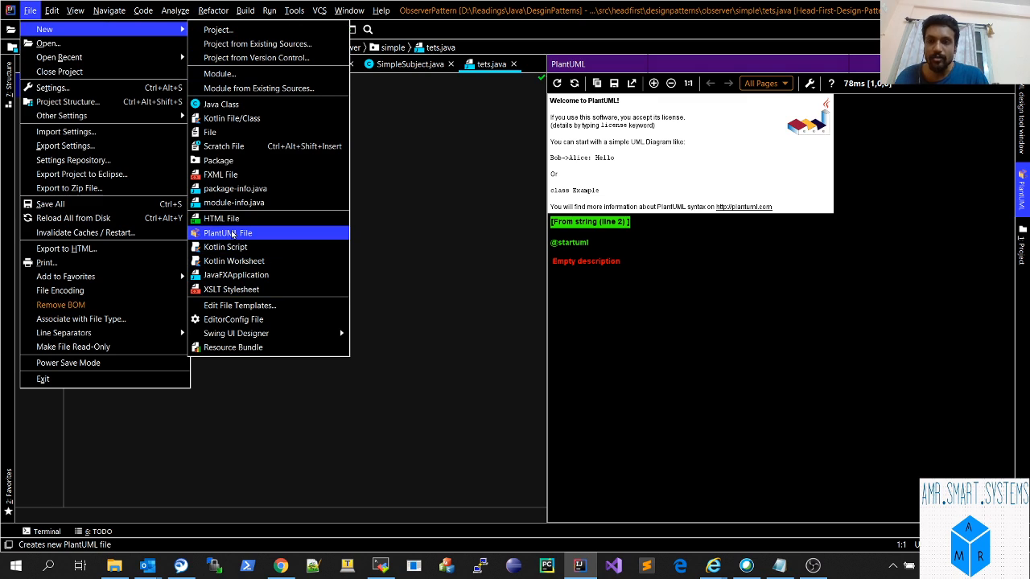
click(227, 231)
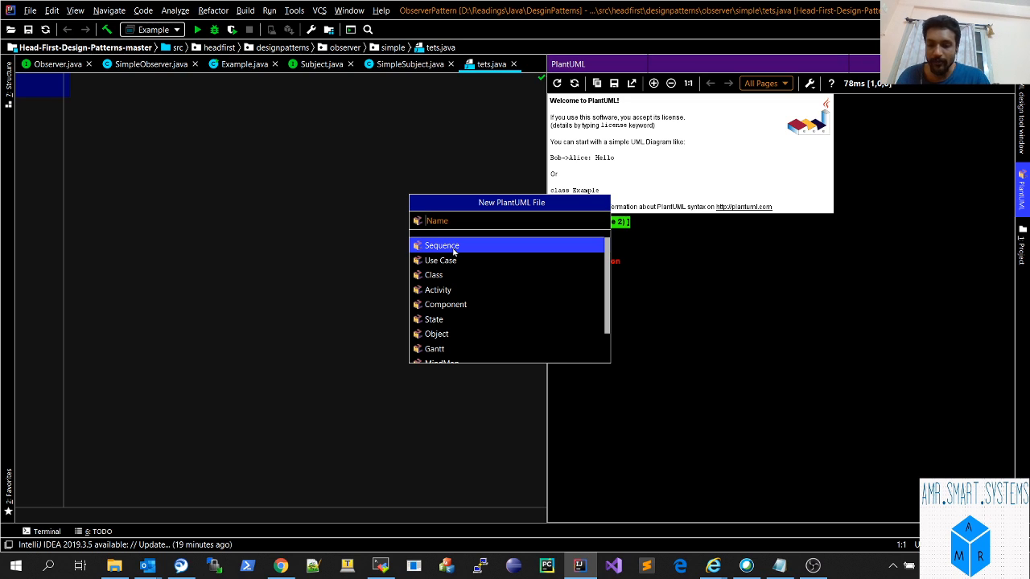
text(Test)
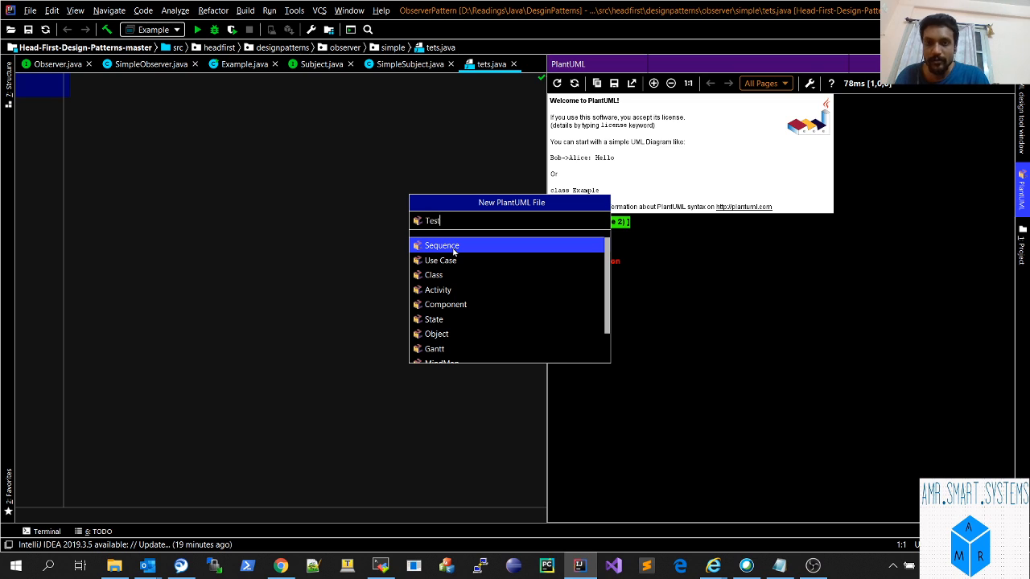
click(441, 245)
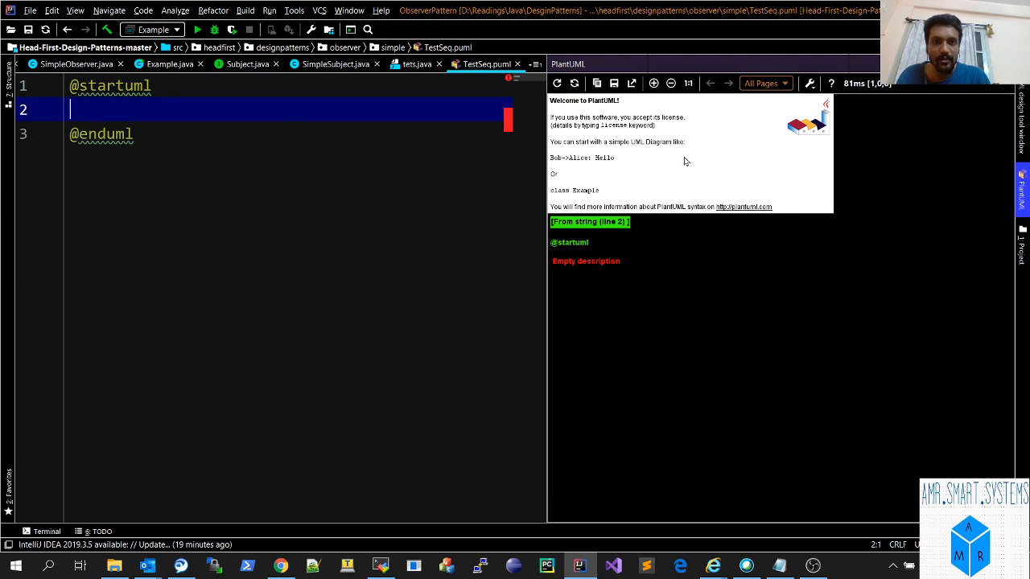
mouse_move(679, 287)
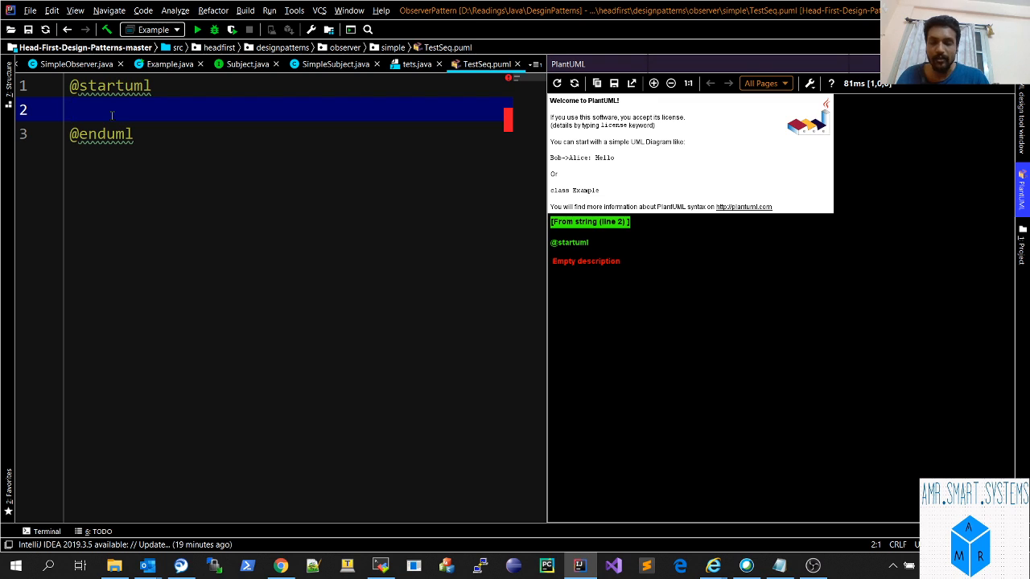
Declare participant "classA" as A and participant "classB" as B, with the preview enlarged.
key(enter)
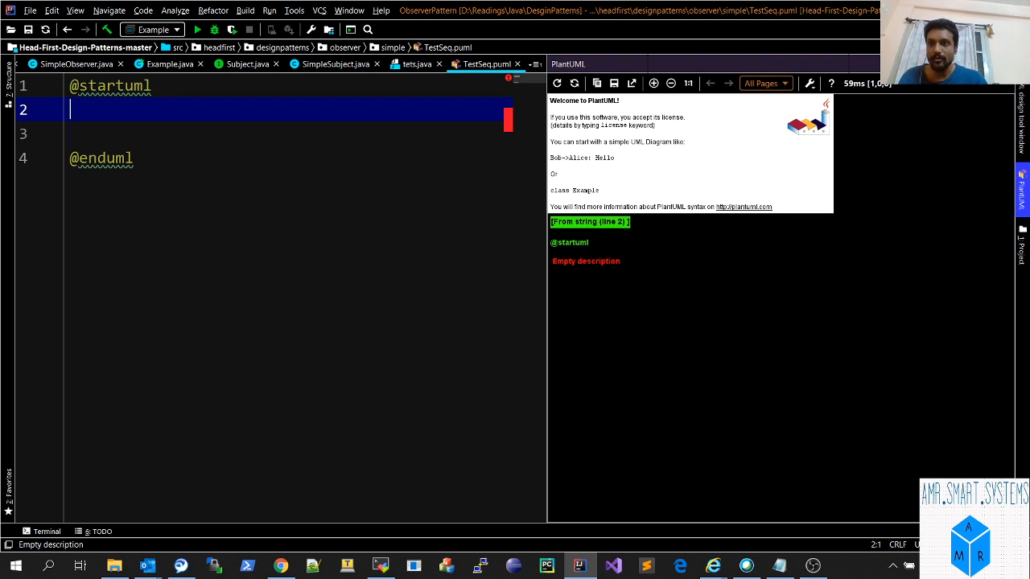
text(p)
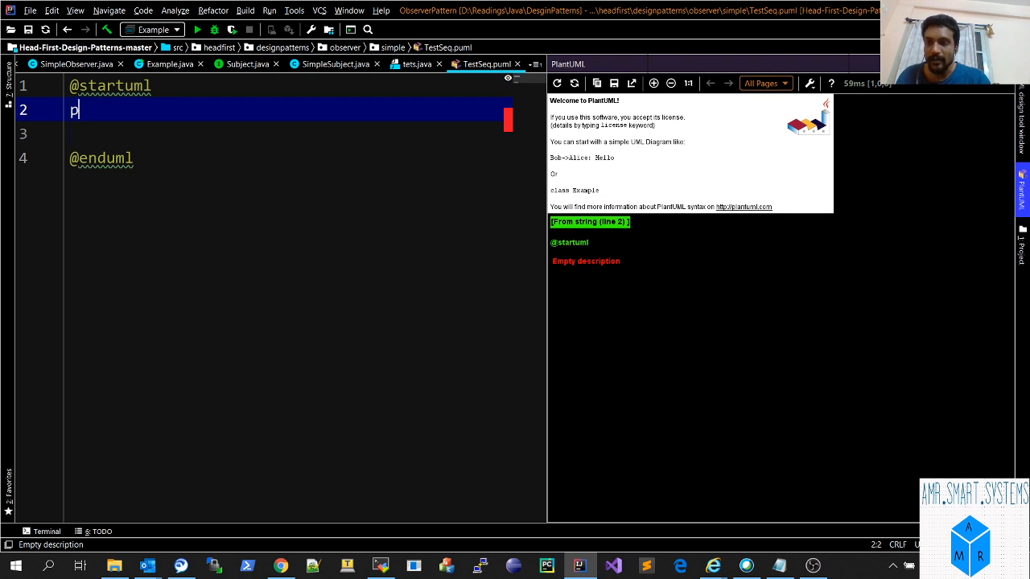
text(a)
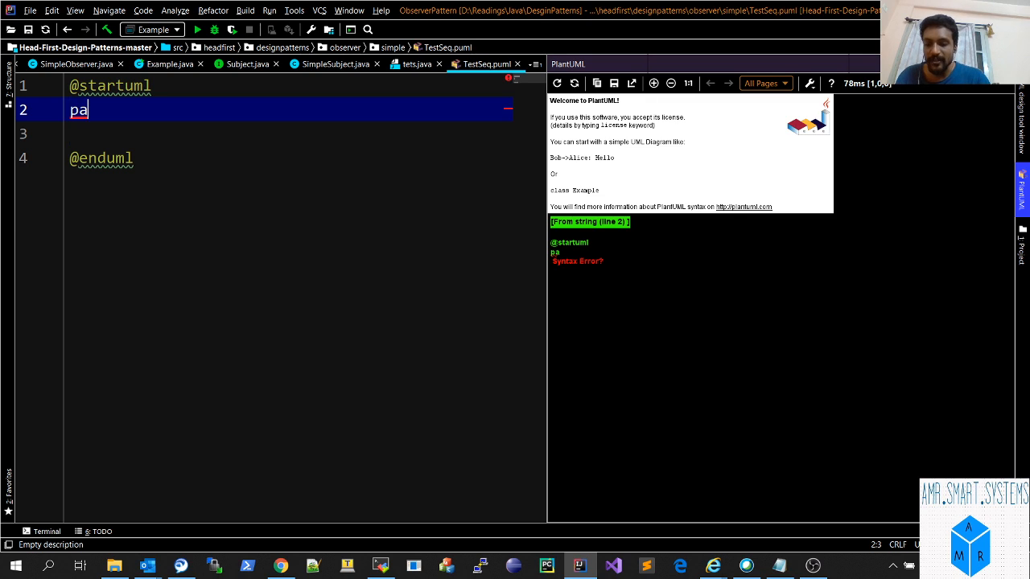
text(rtici)
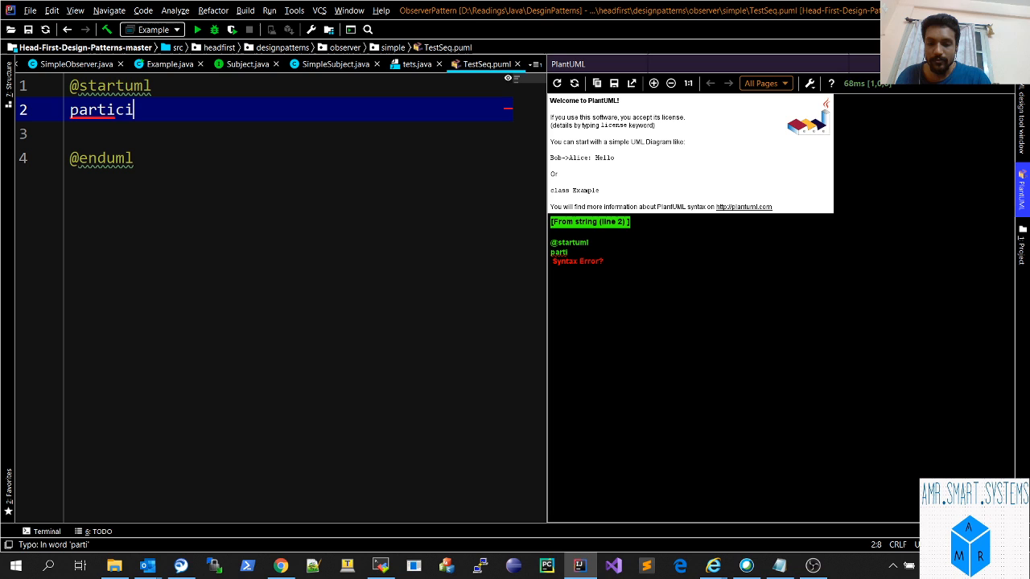
text(pent)
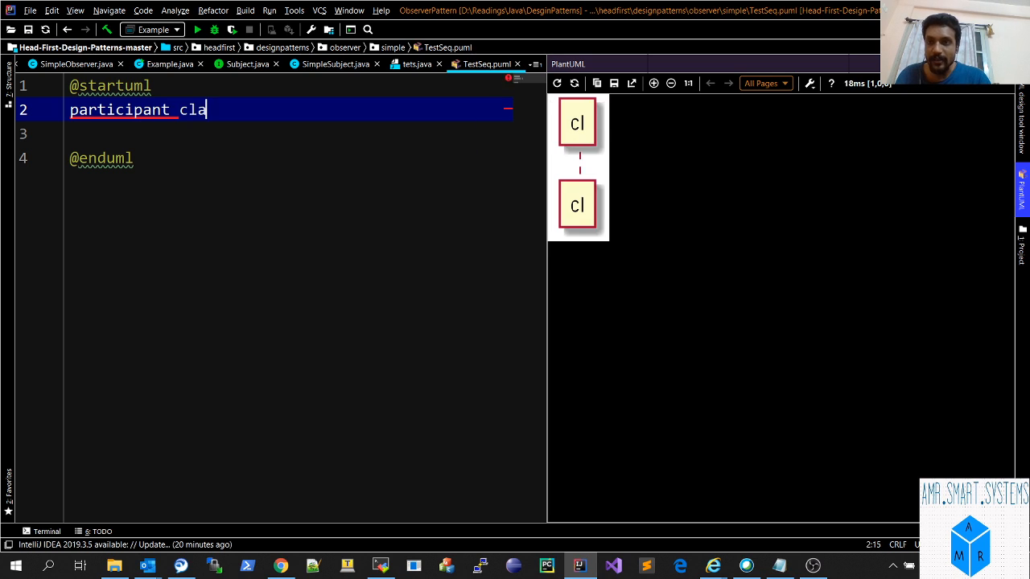
text(ssA)
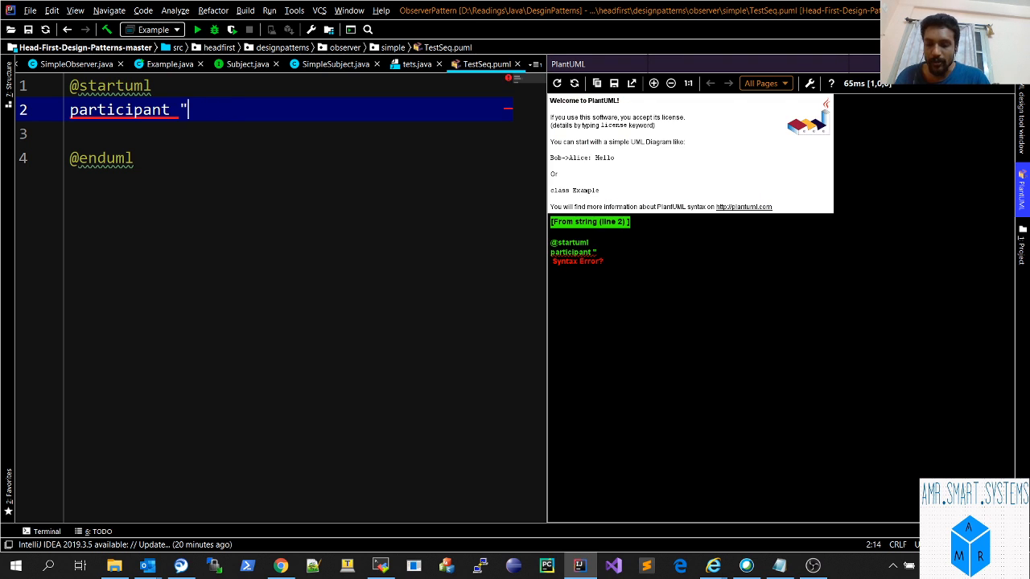
text(classA" as)
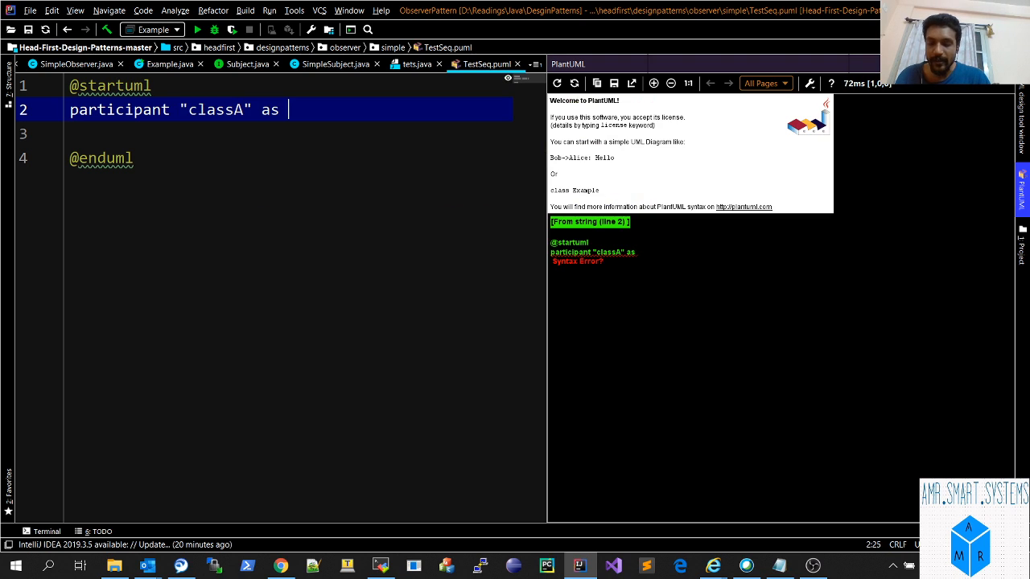
text(A)
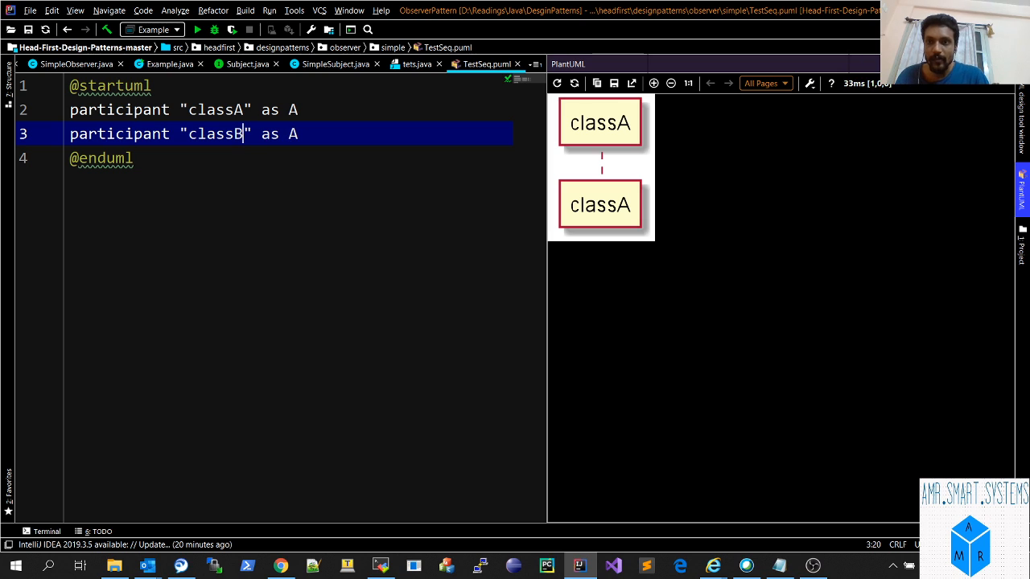
text(B)
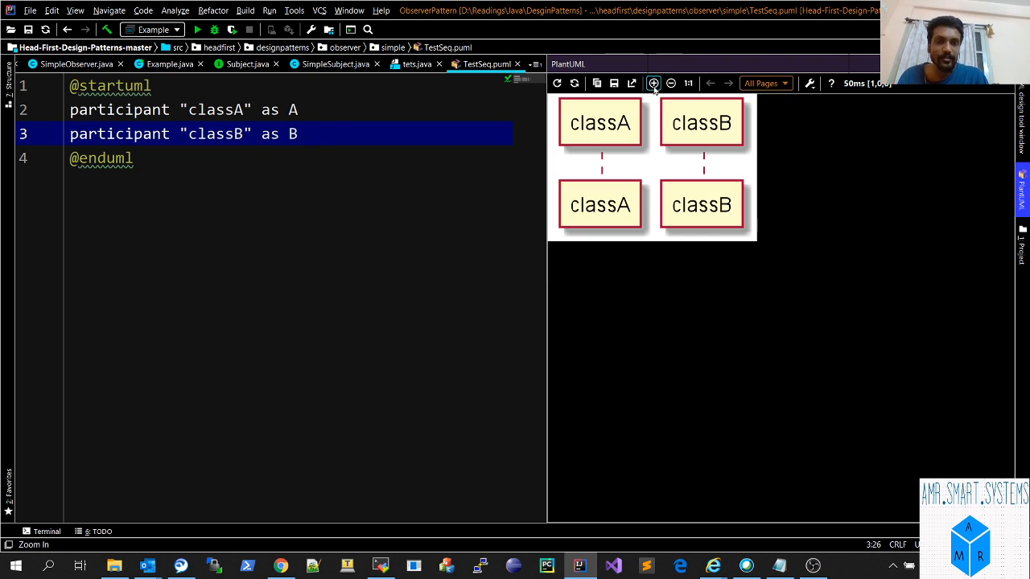
click(653, 84)
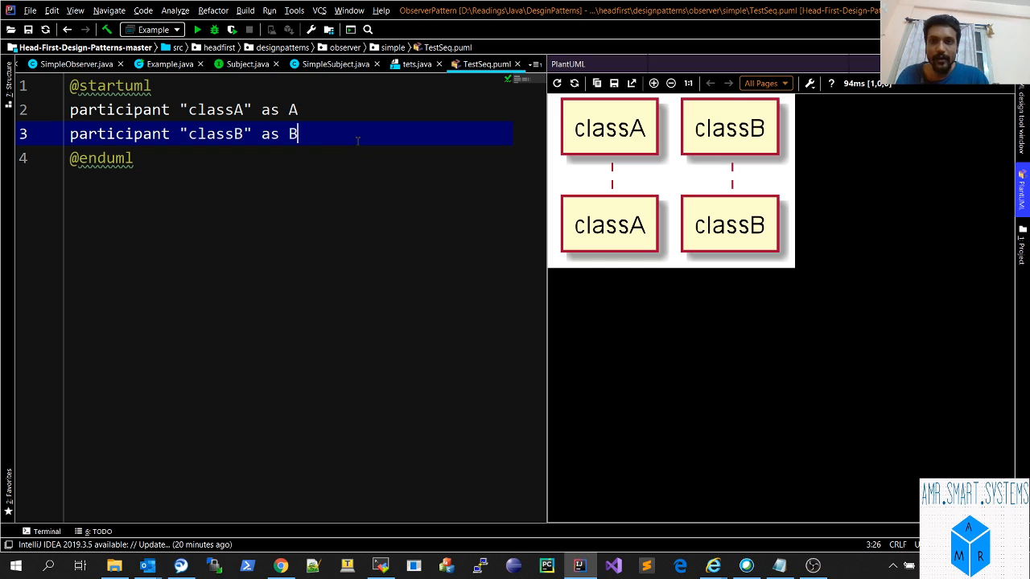
key(Enter)
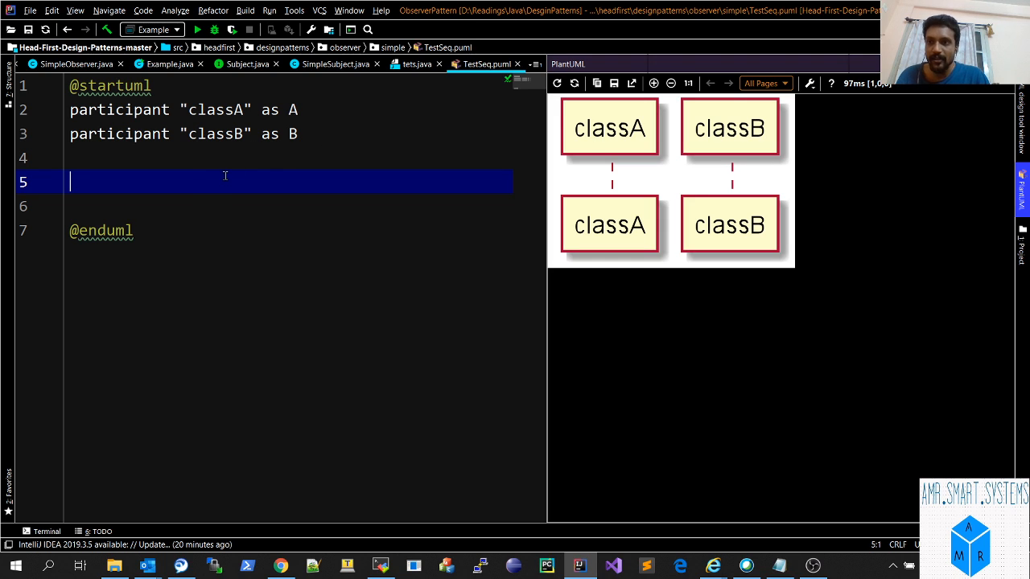
Add the message A->B:callA(int x) from classA to classB.
text(A)
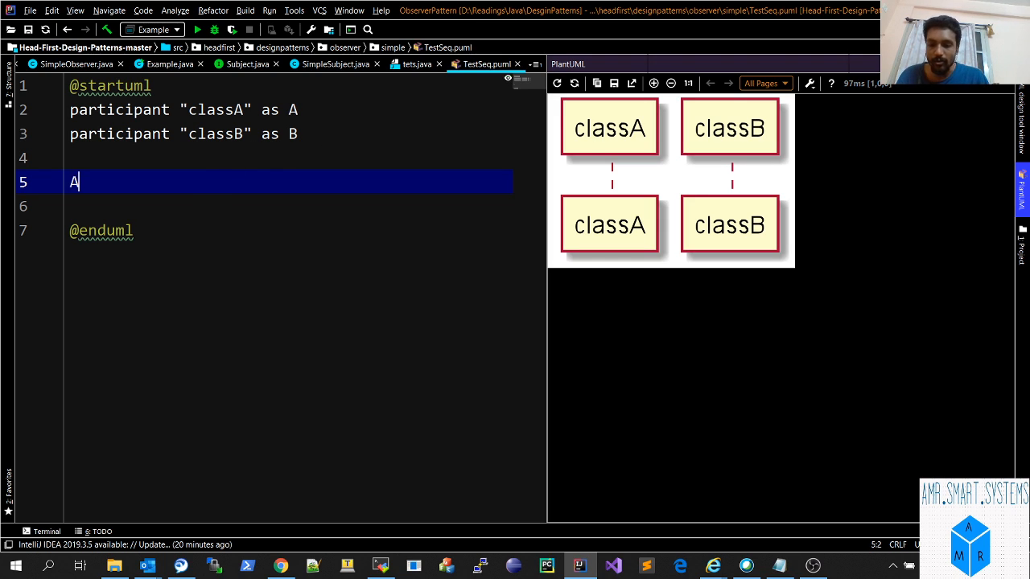
text(->)
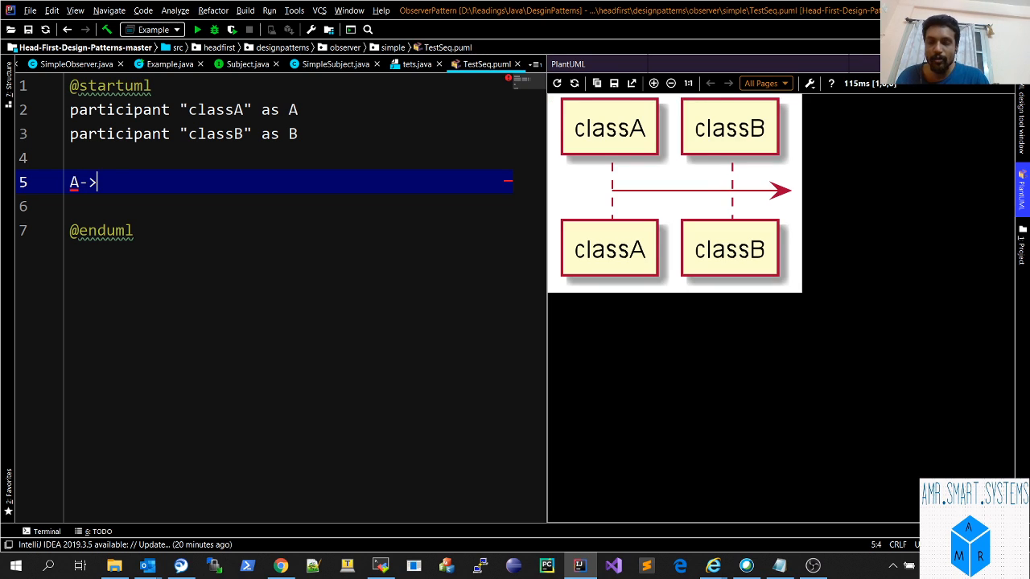
text(B)
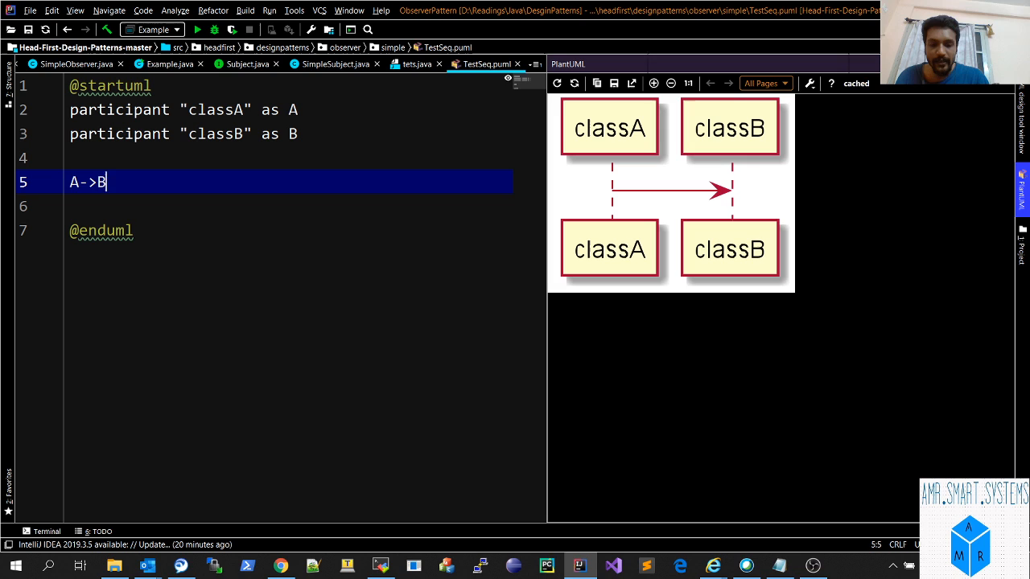
text(:clas)
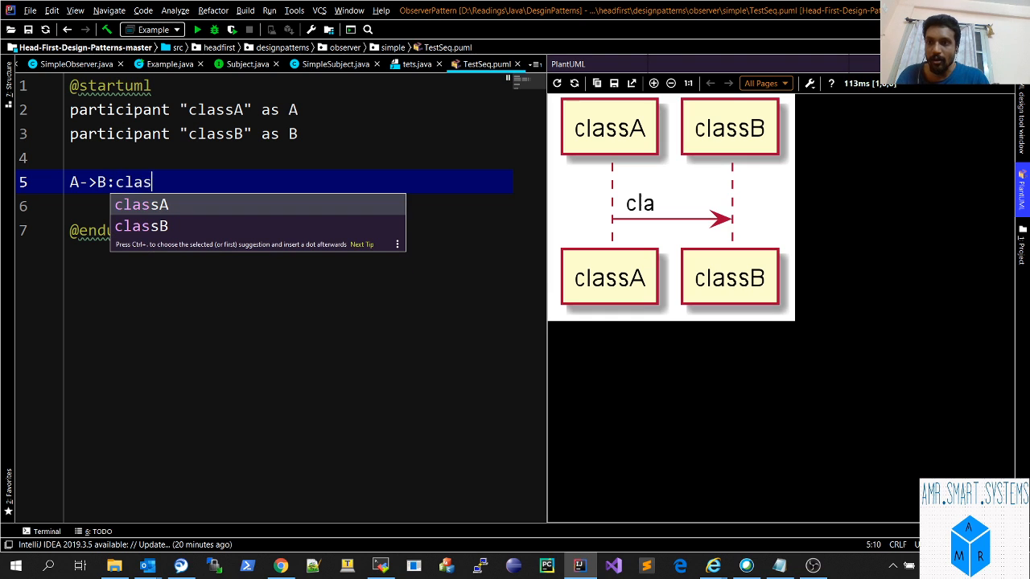
key(BackSpace)
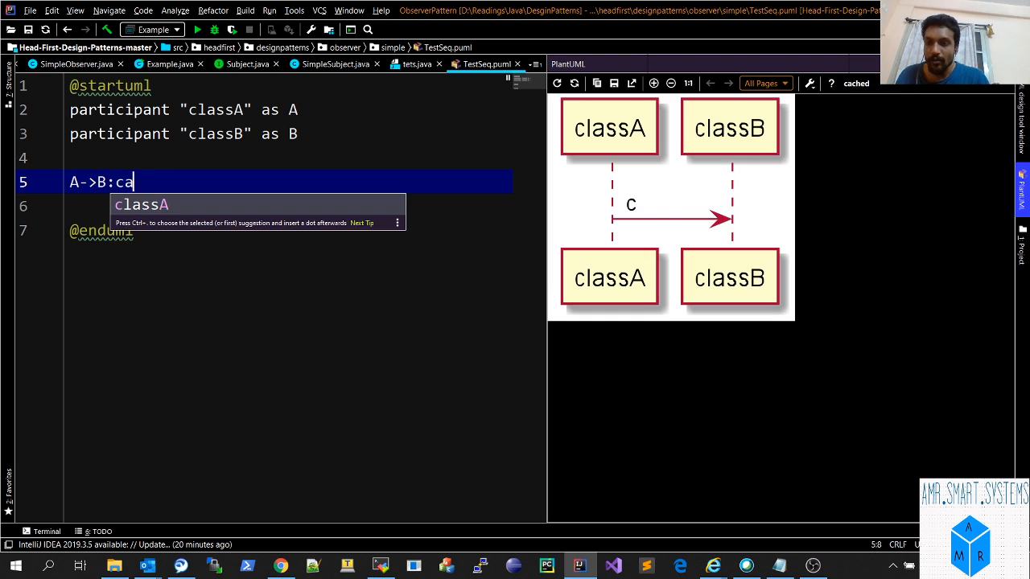
text(llA())
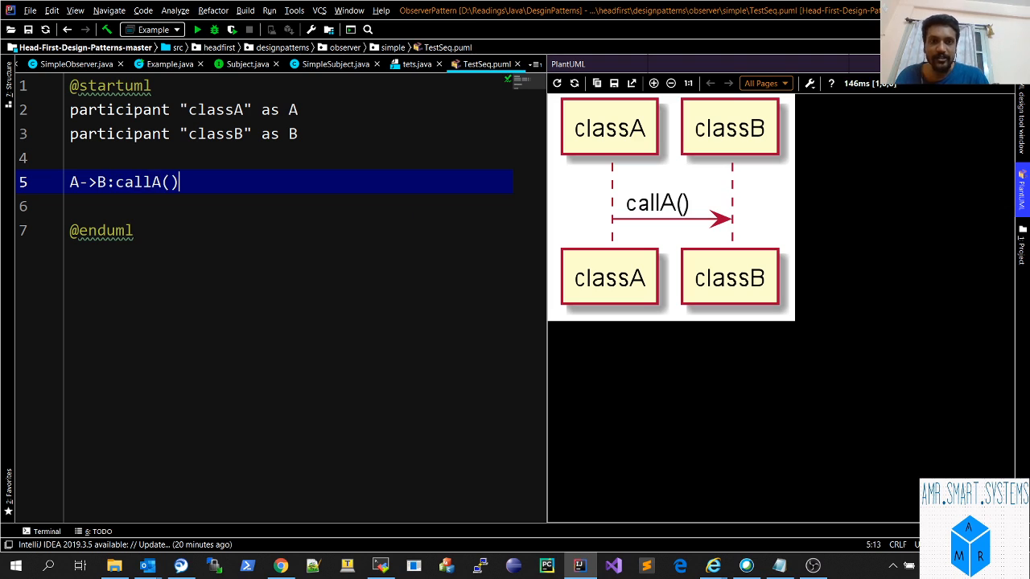
text(int x)
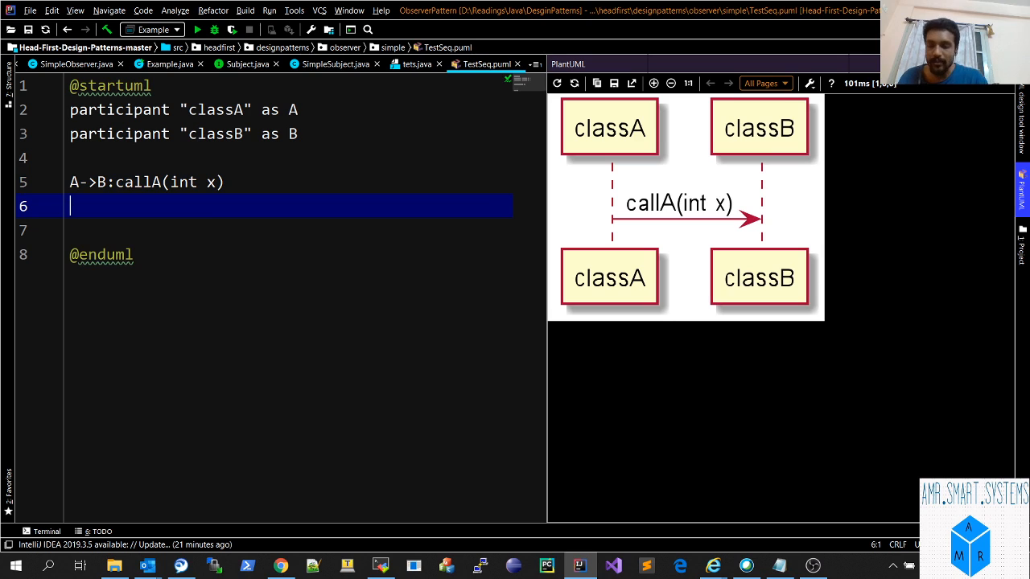
Add the dashed reply B-->A:callBackB(void) back to classA.
text(B)
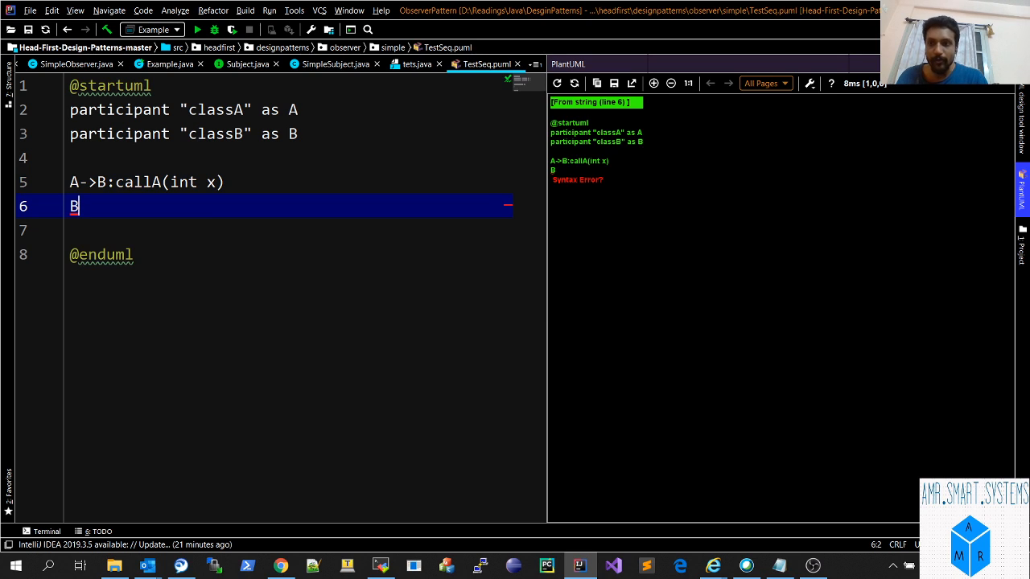
text(-->)
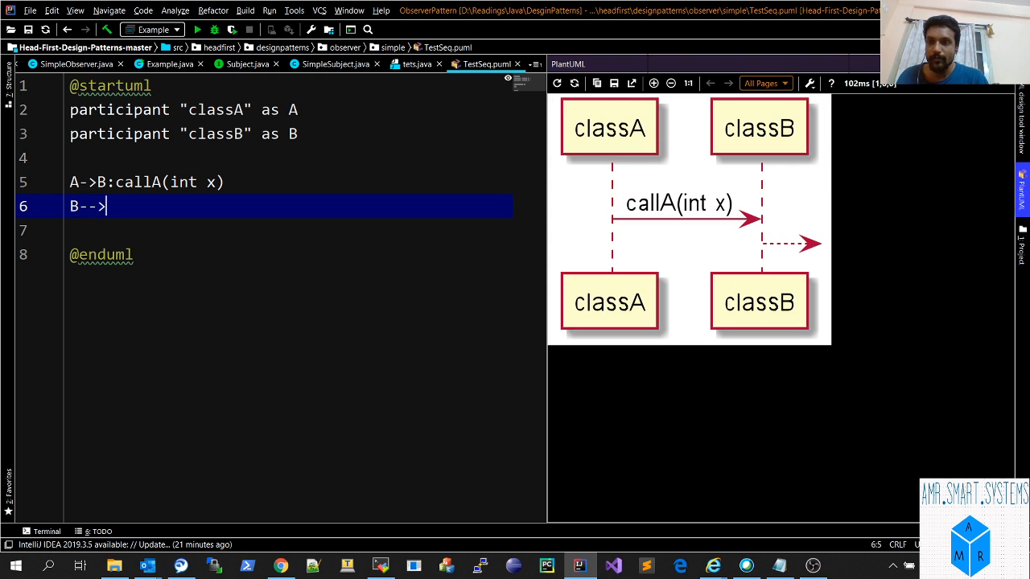
text(A)
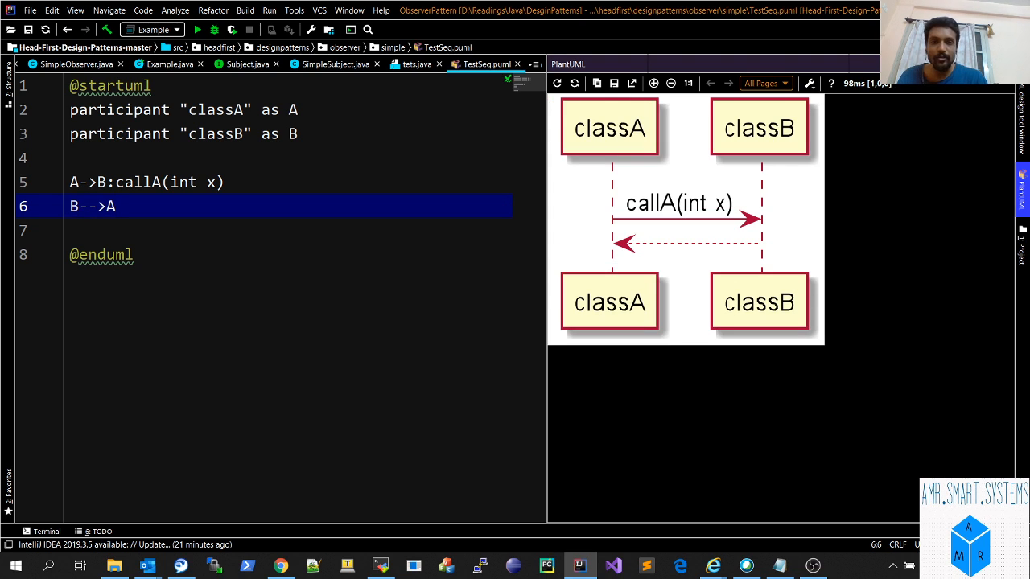
mouse_move(631, 240)
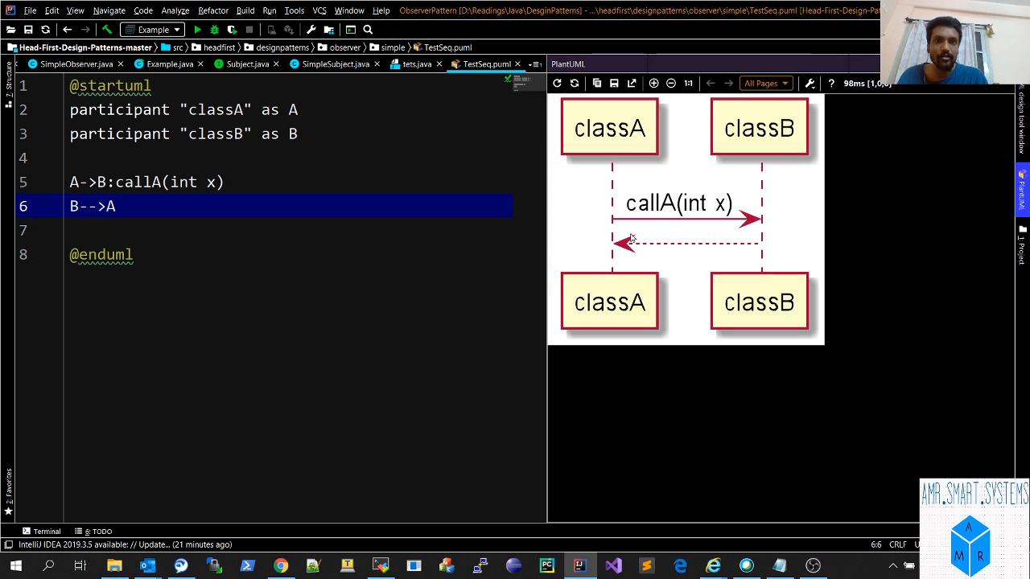
click(653, 84)
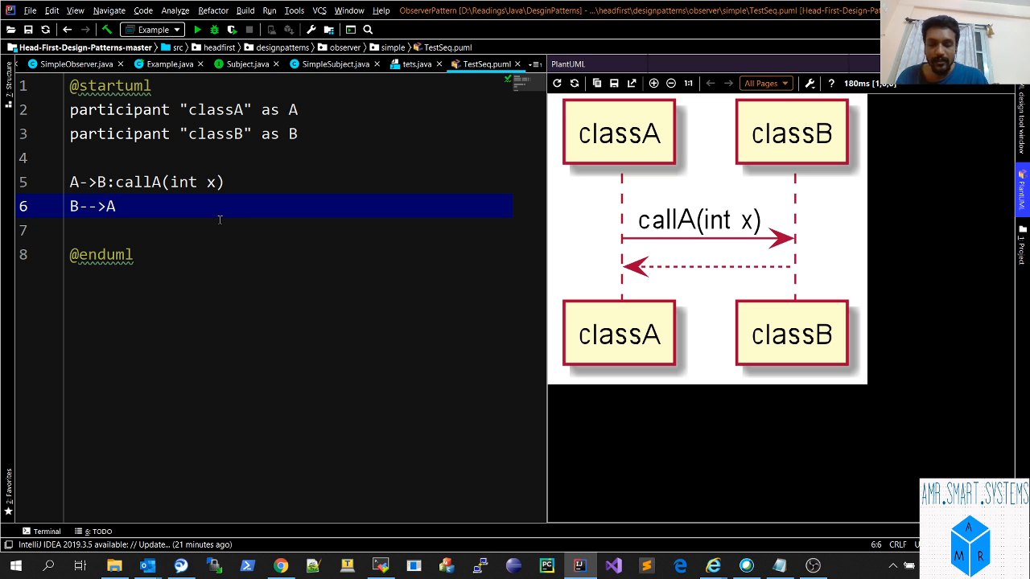
text(:callBack)
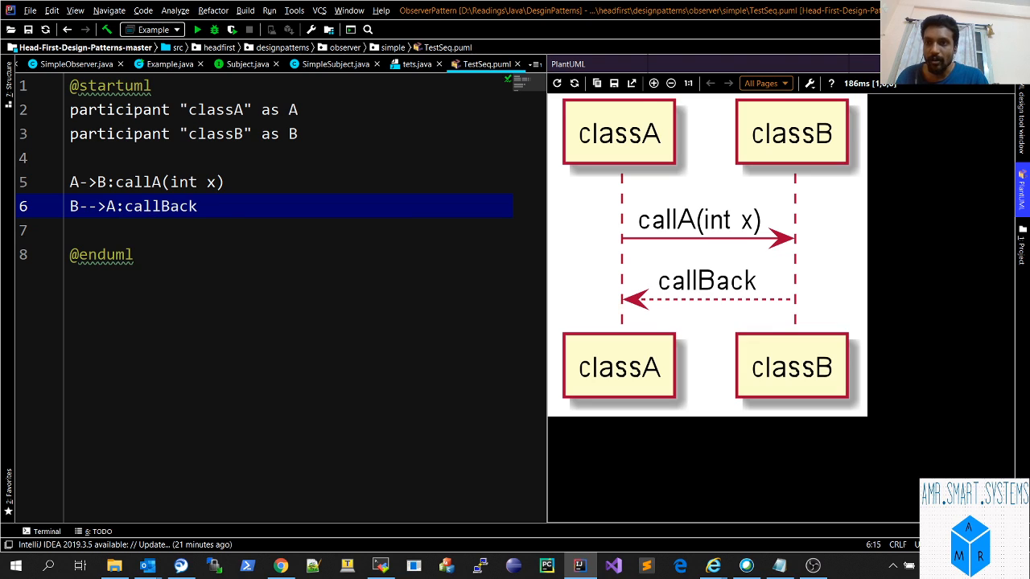
text(B)
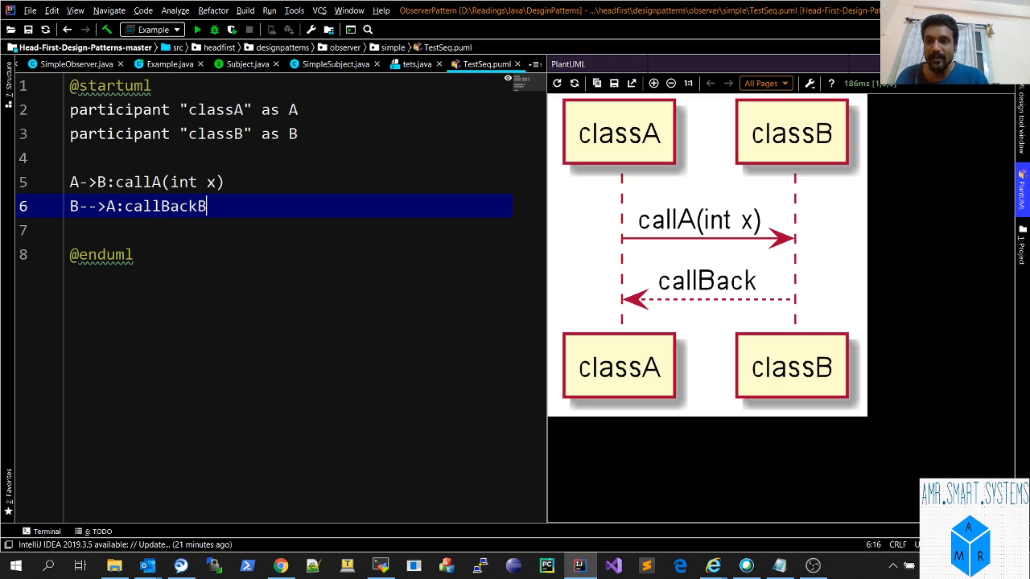
text(90)
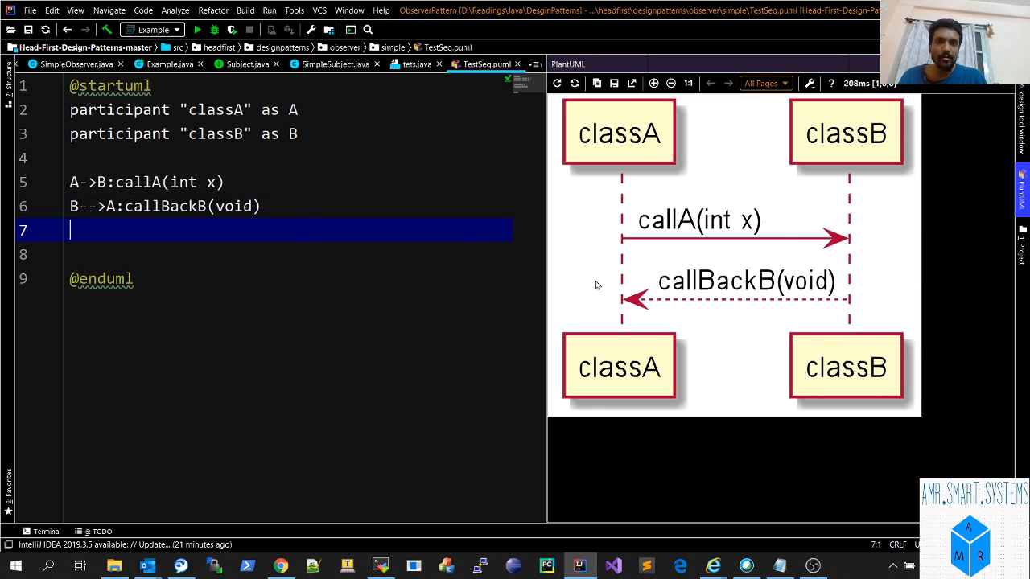
mouse_move(399, 193)
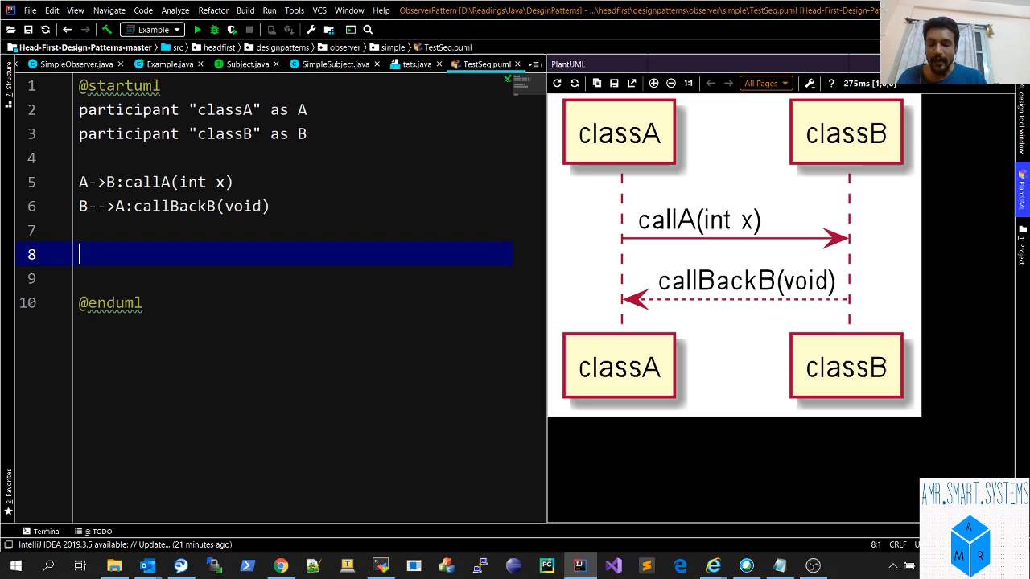
Add an empty alt errorcase ... end alt block after the messages.
text(alt)
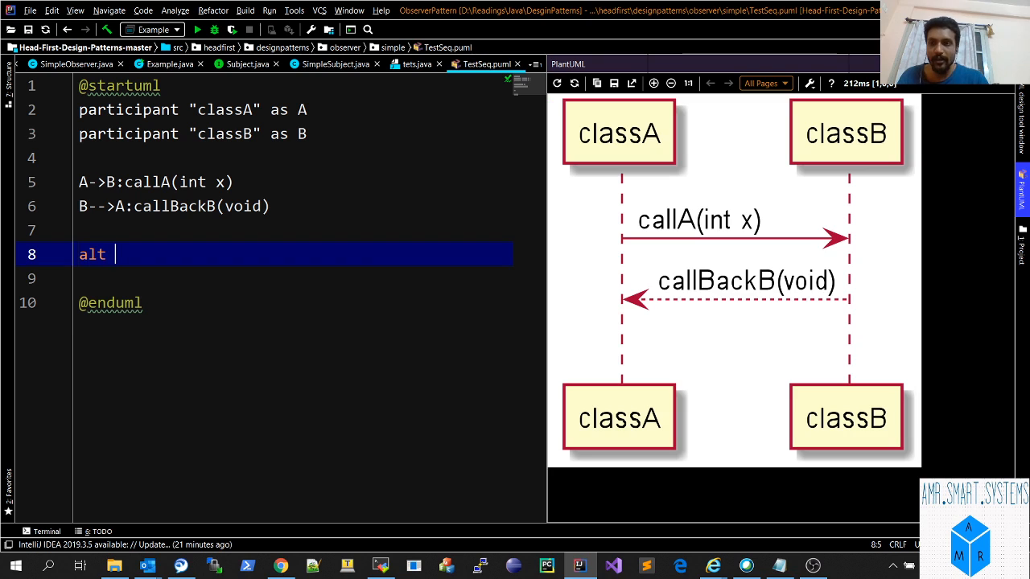
text(e)
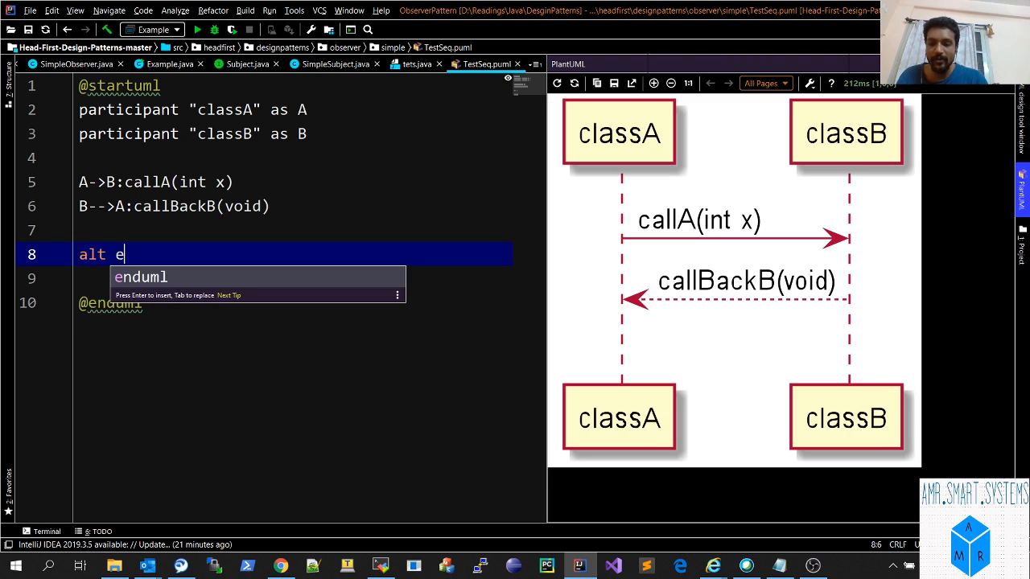
text(rrorca)
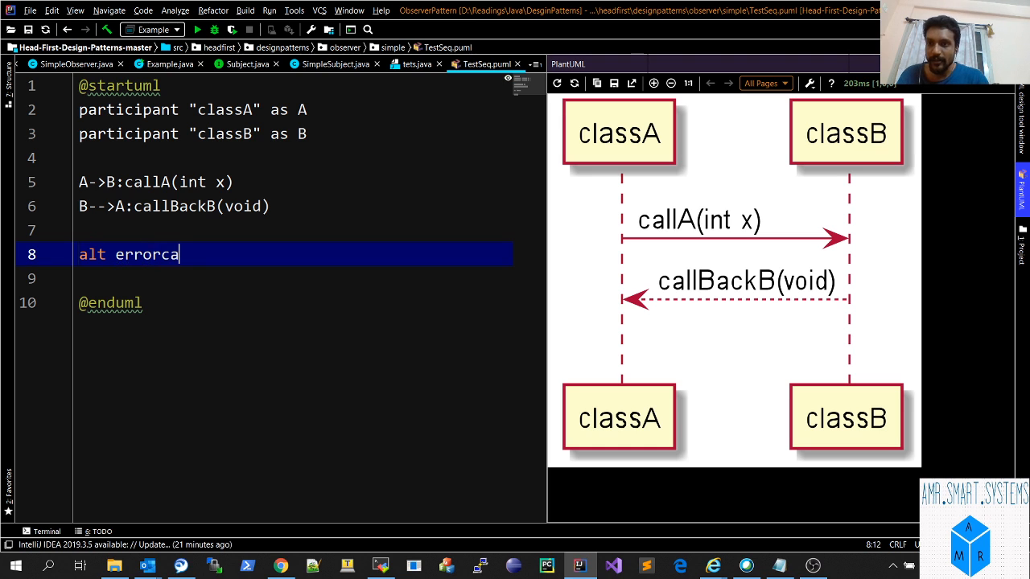
key(Enter)
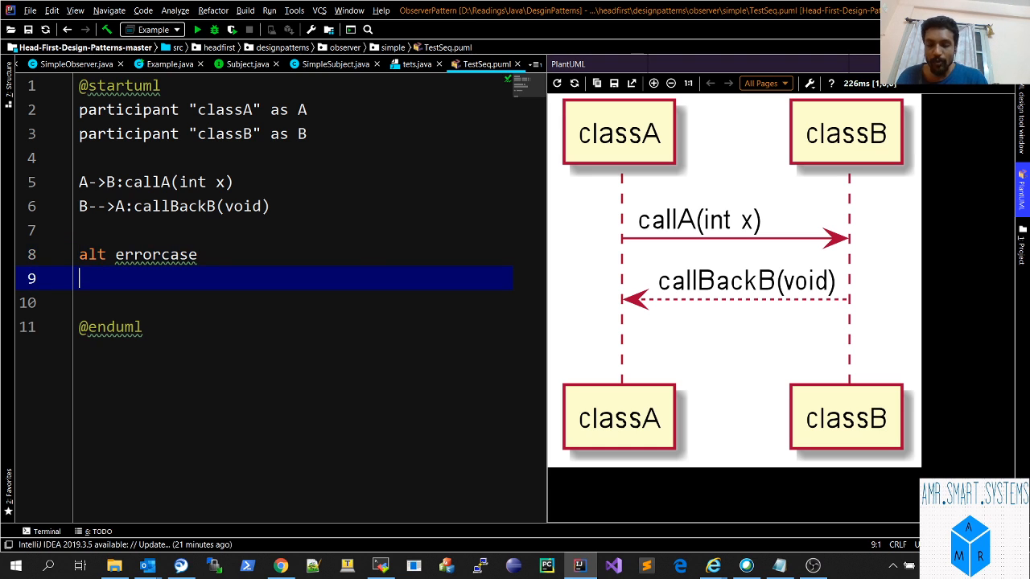
text(end alt)
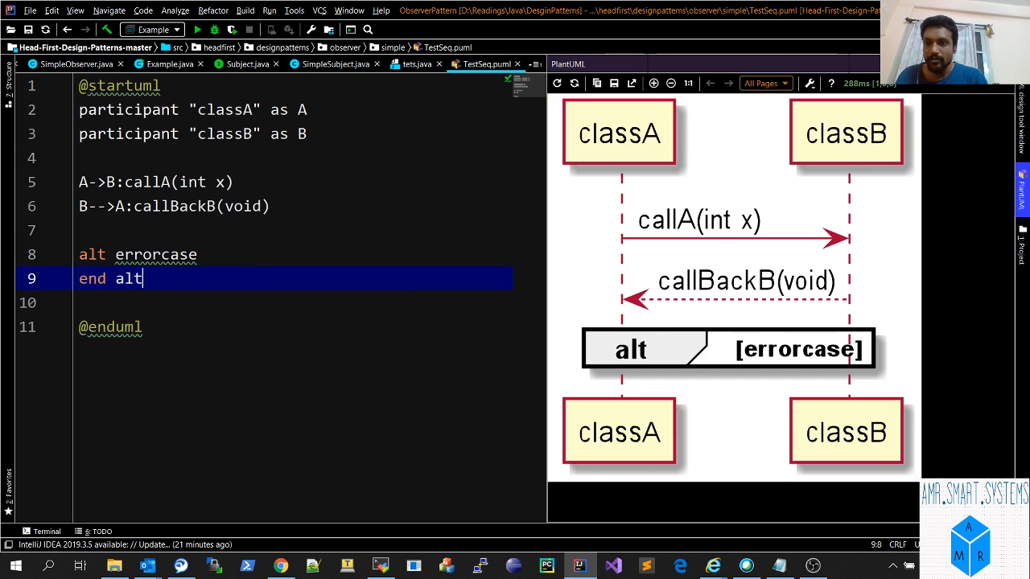
key(Enter)
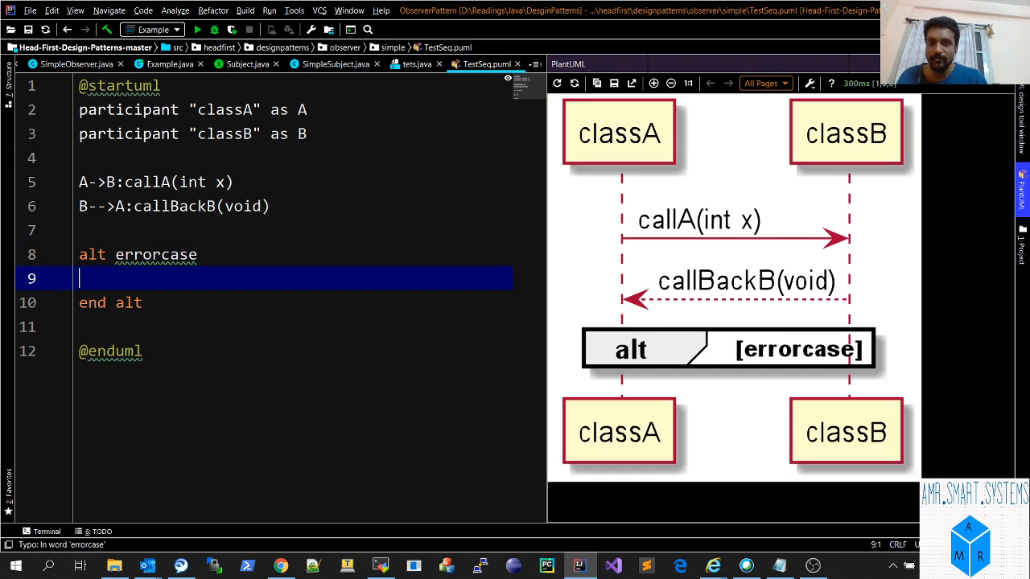
Inside the alt block, add A->B:callerrorcaseA().
text(A)
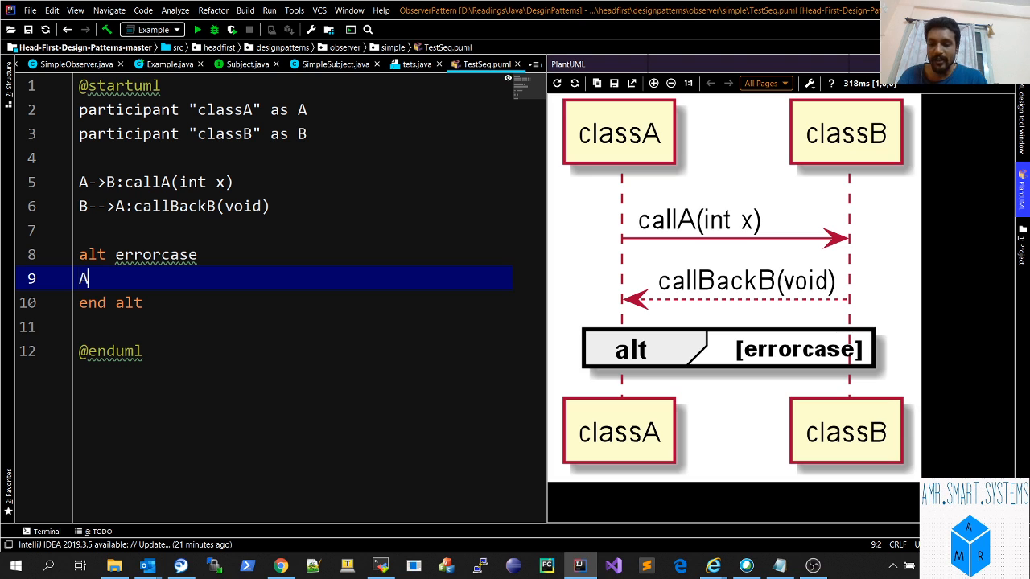
text(->B)
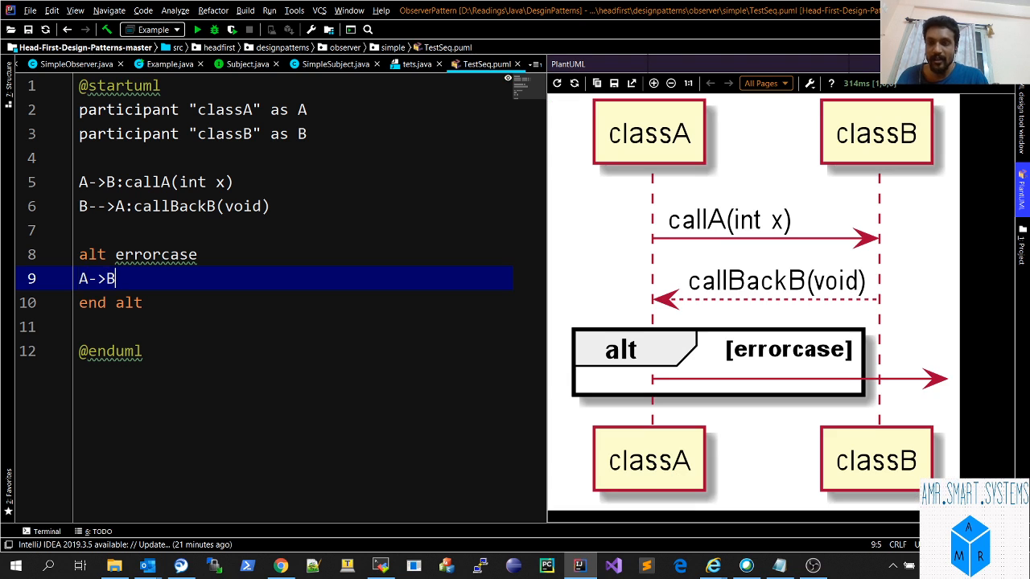
text(:ca)
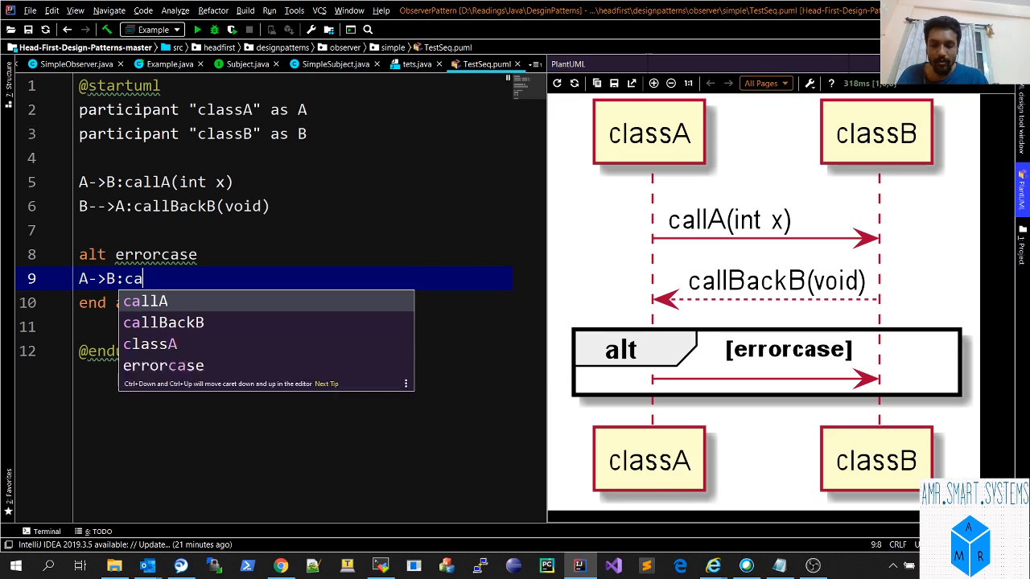
text(llerror)
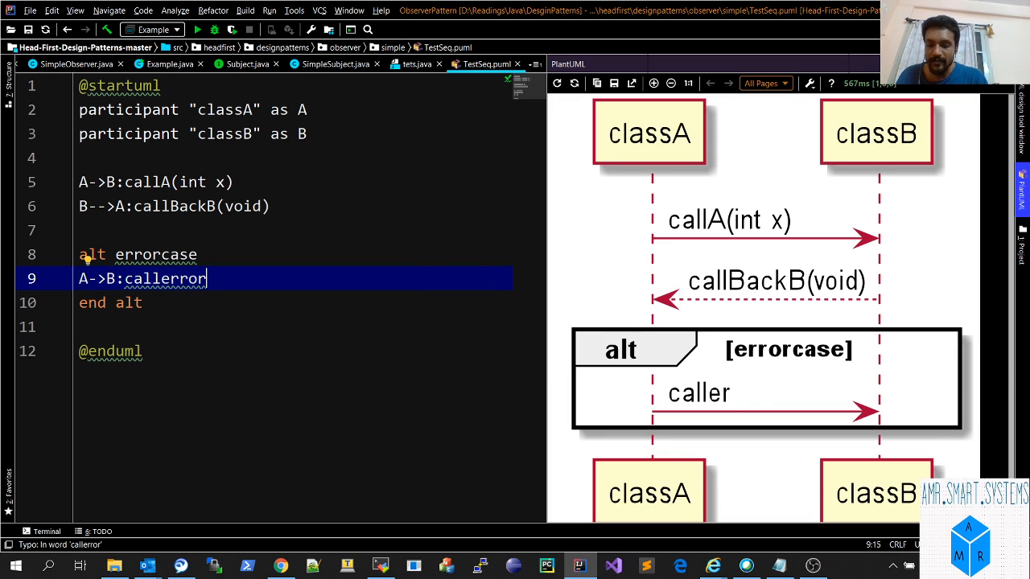
text(caseA()
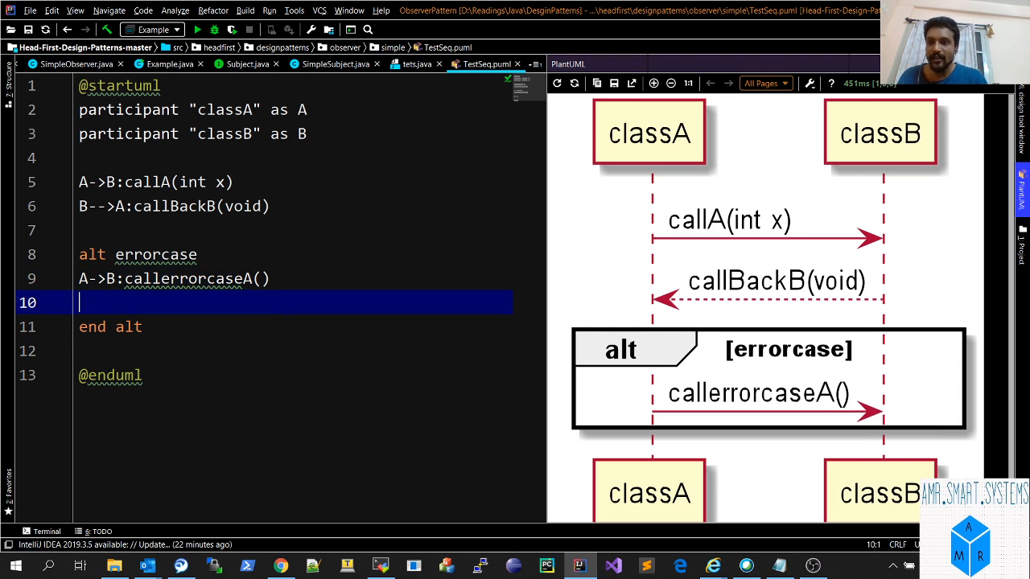
Add the reply B-->A: errorcaseB() inside the alt block.
text(B--)
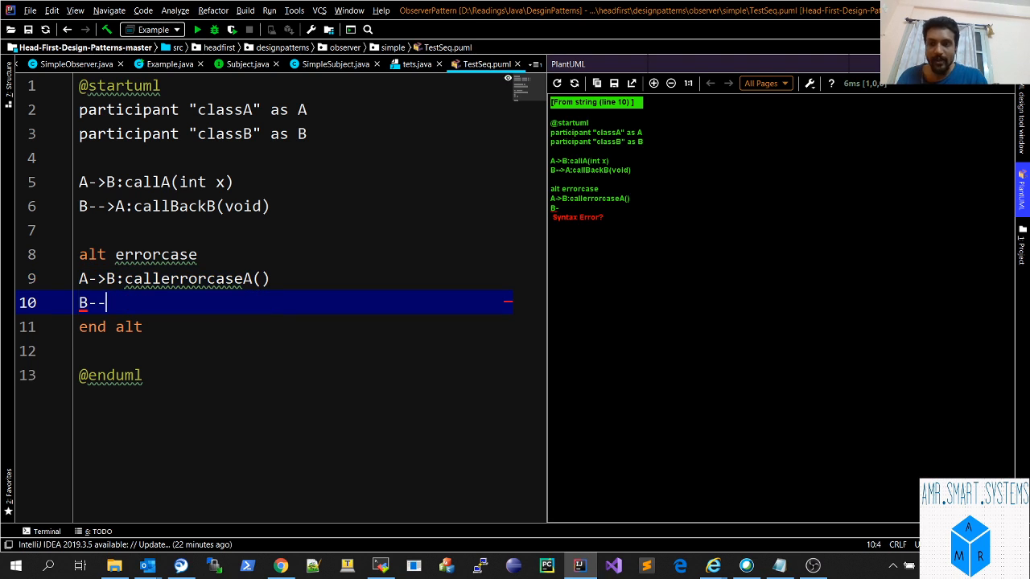
text(A:)
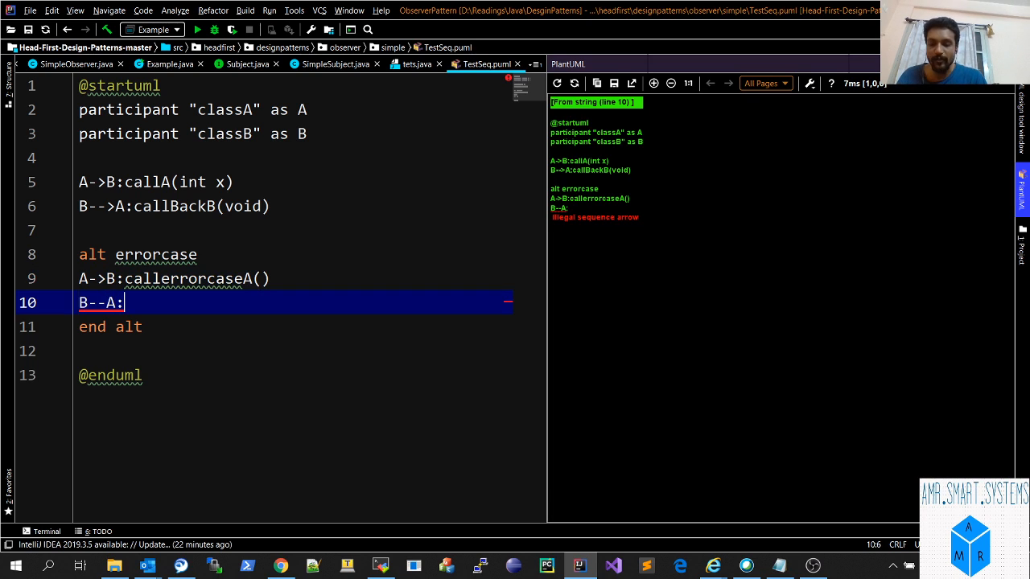
text(e)
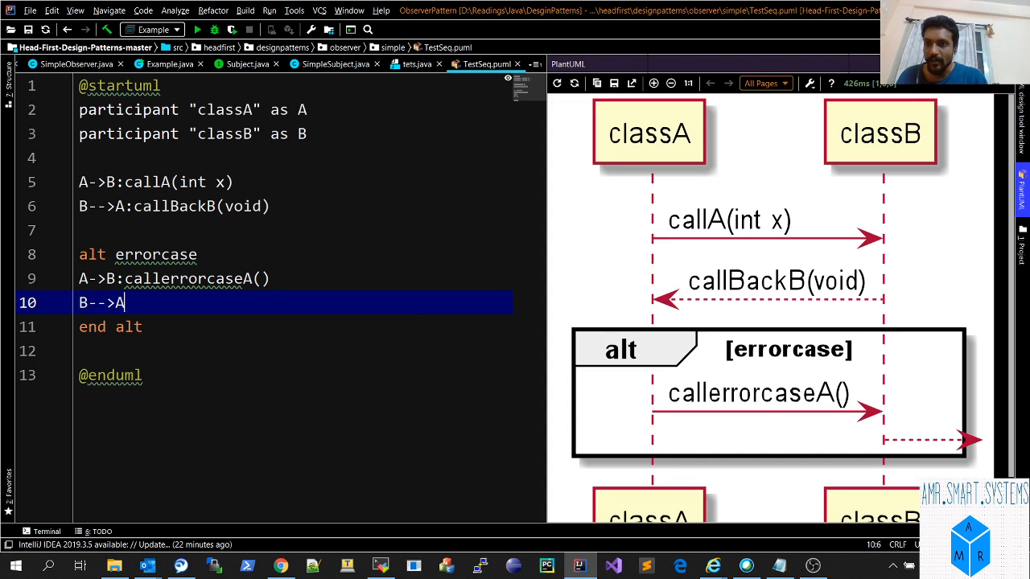
text(:)
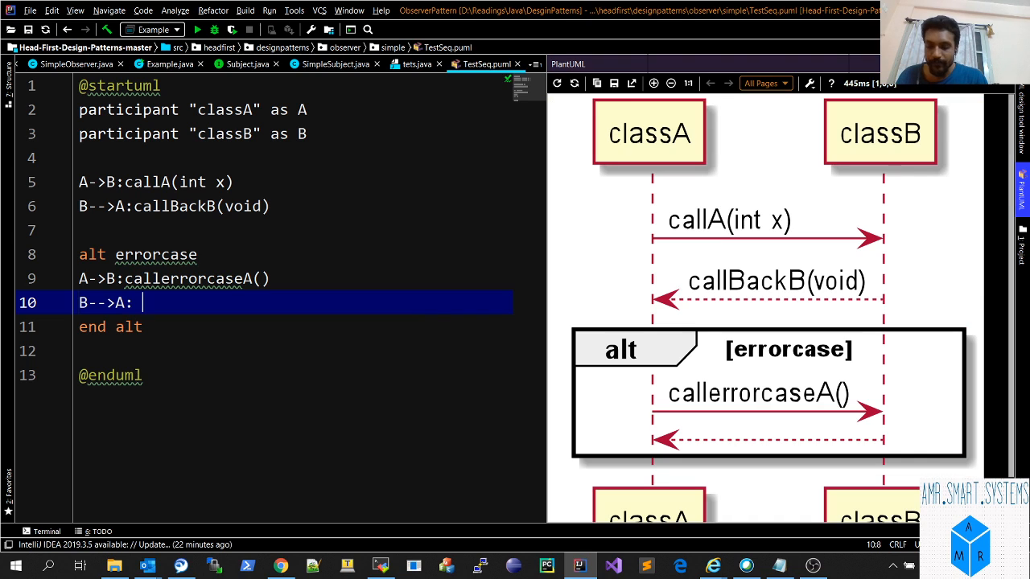
text(errorcas)
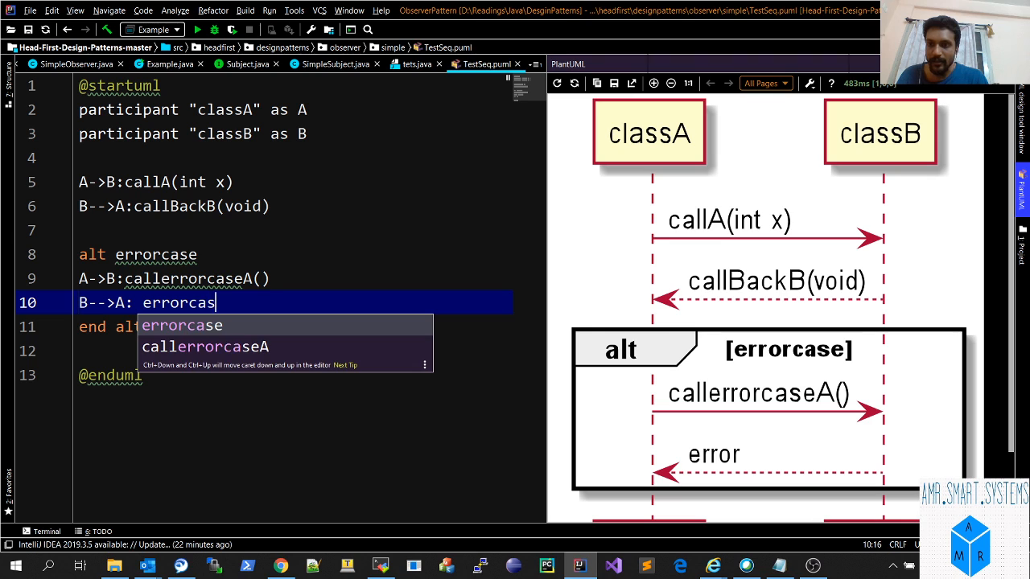
text(e)
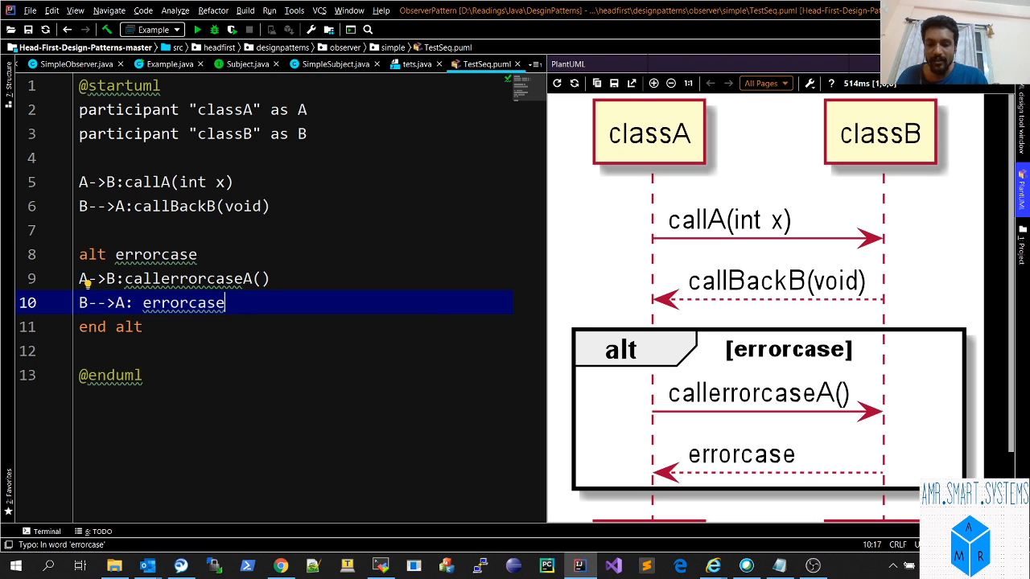
text(B())
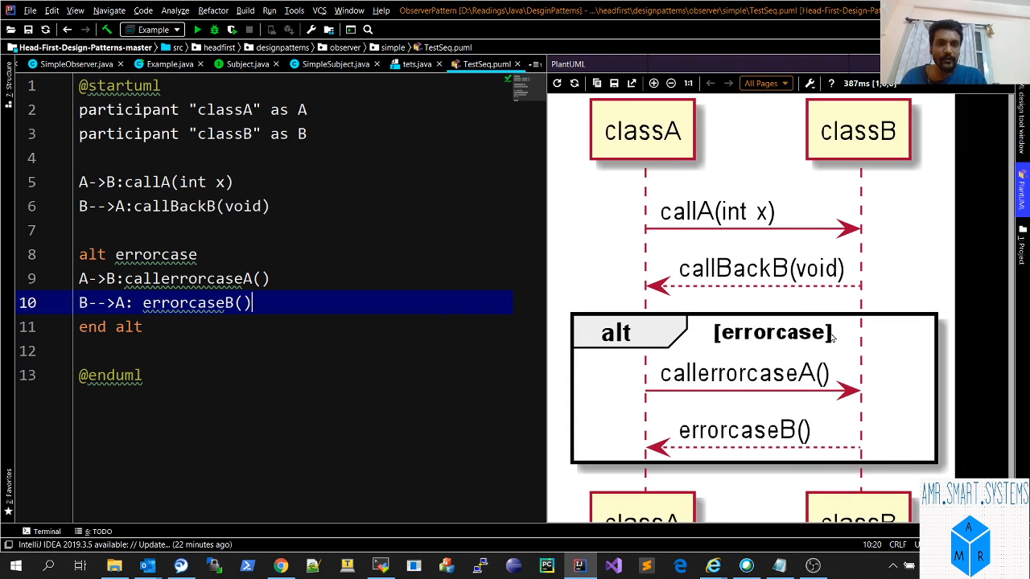
click(670, 84)
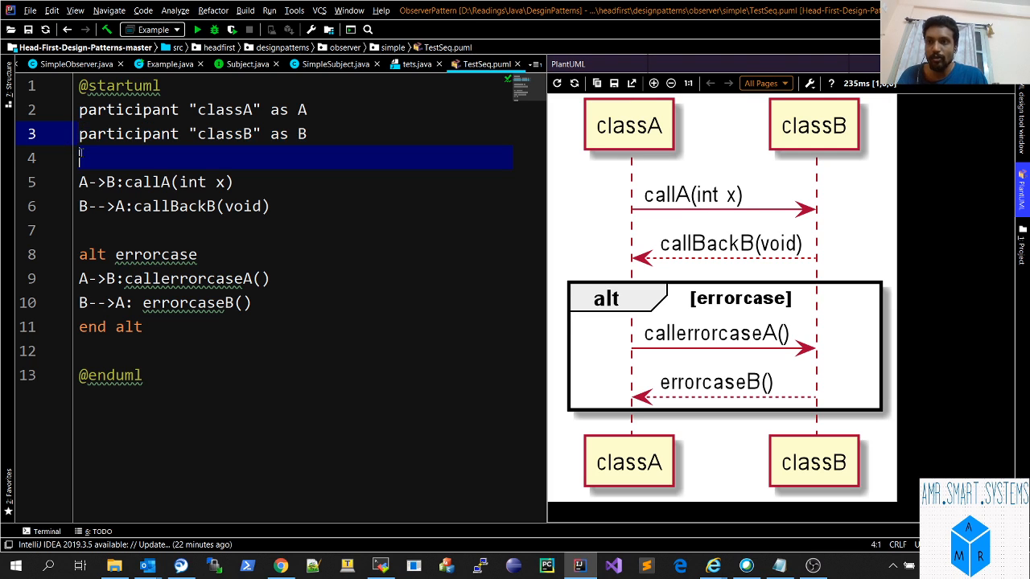
Add participant classC as C and rename the B callback to callBackC(void).
text(participant "classB" as B)
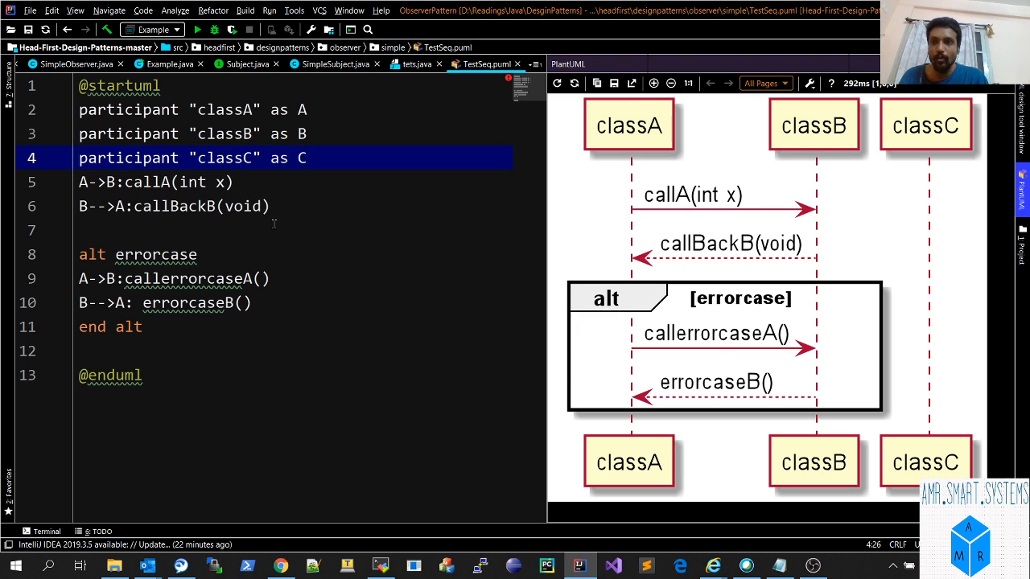
click(124, 206)
text(C)
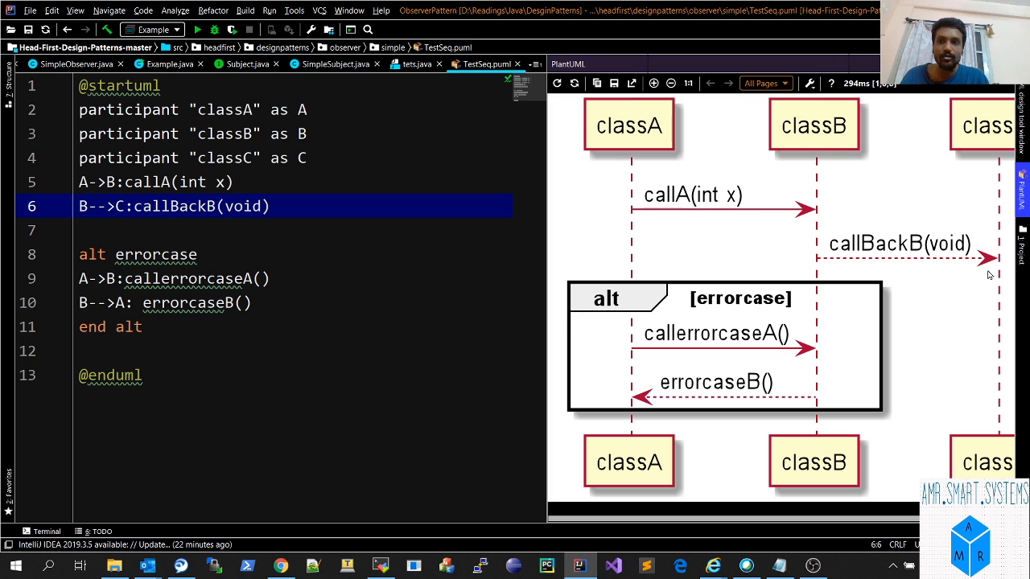
mouse_move(757, 254)
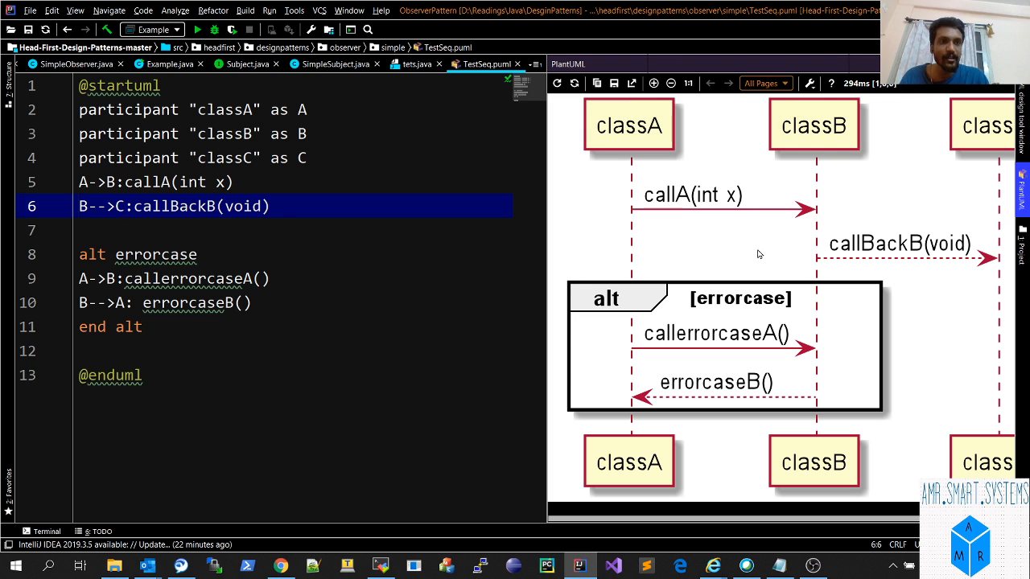
click(669, 84)
text(C)
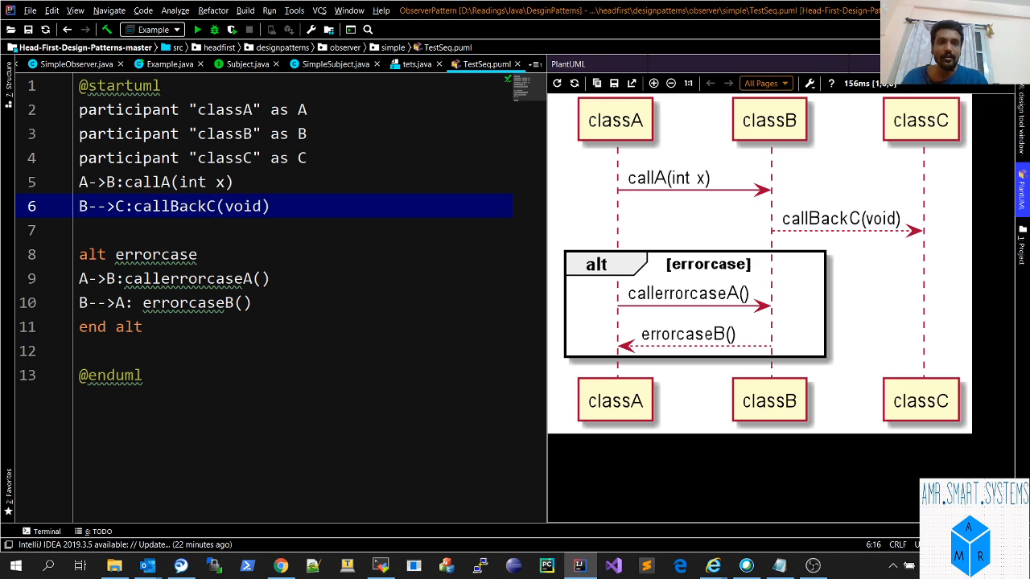
mouse_move(483, 322)
text(alt)
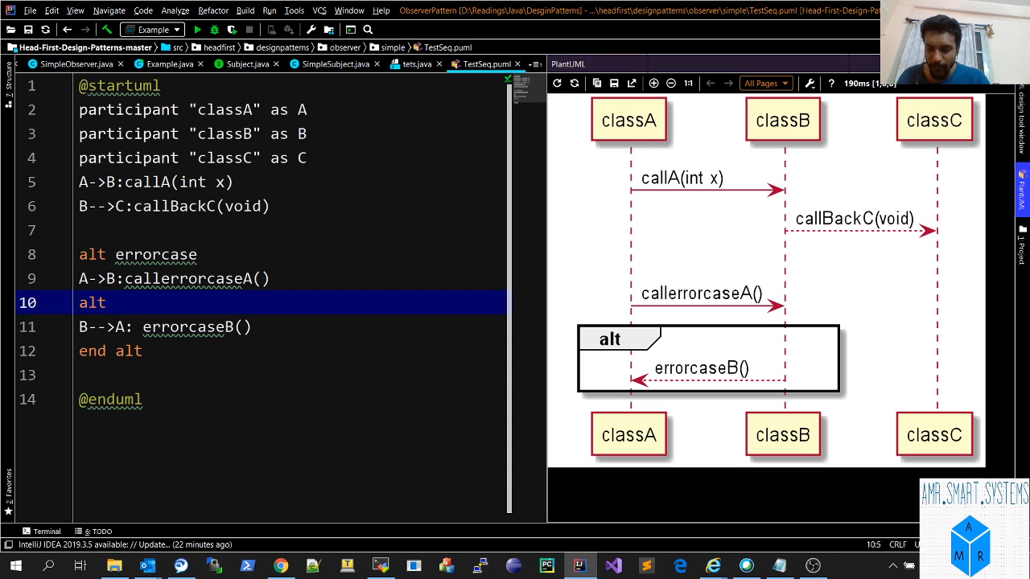
Nest an alt anotheraltblock ... end alt block inside the errorcase block.
text(nothr)
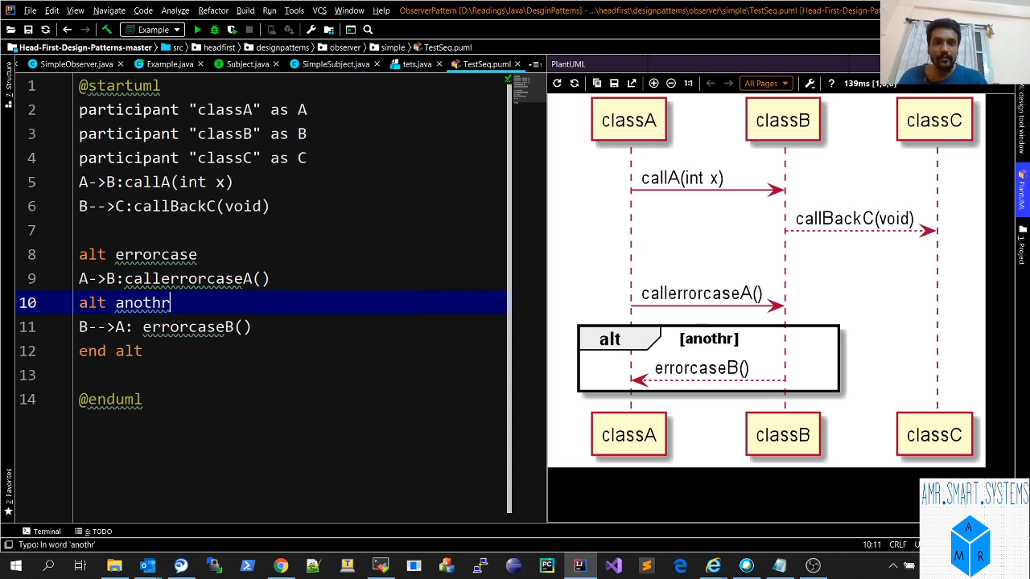
text(t)
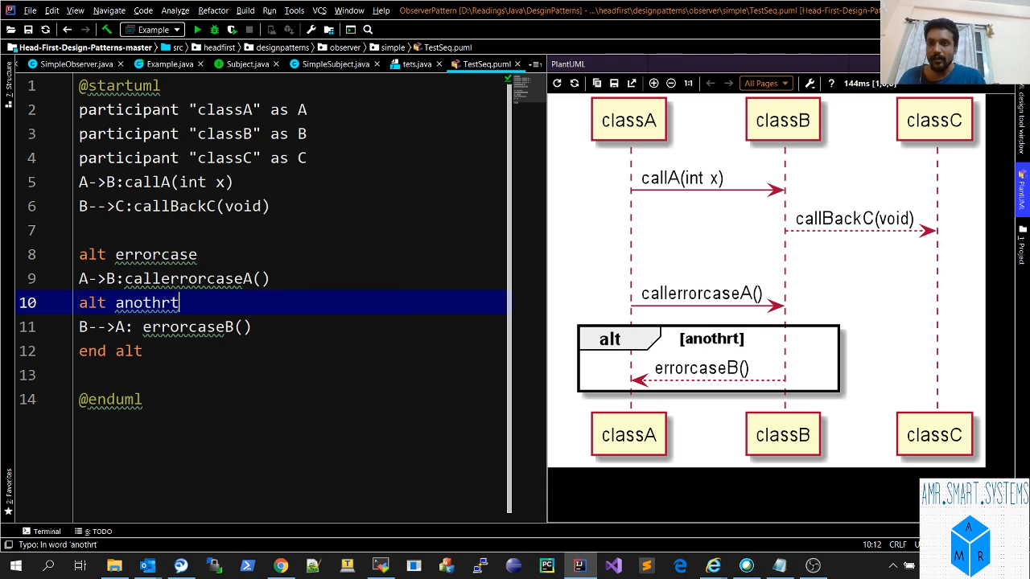
key(BackSpace)
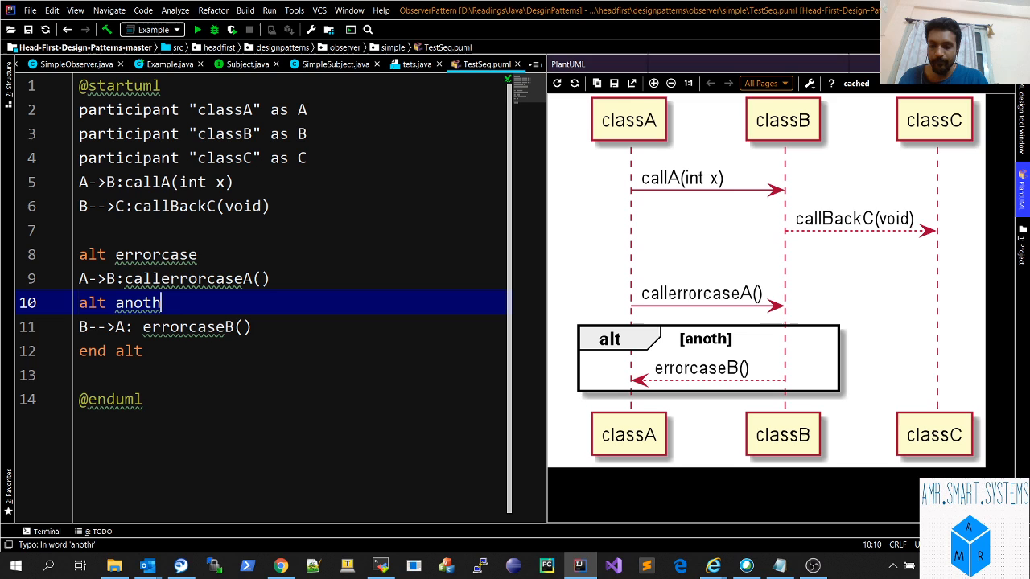
text(eralt)
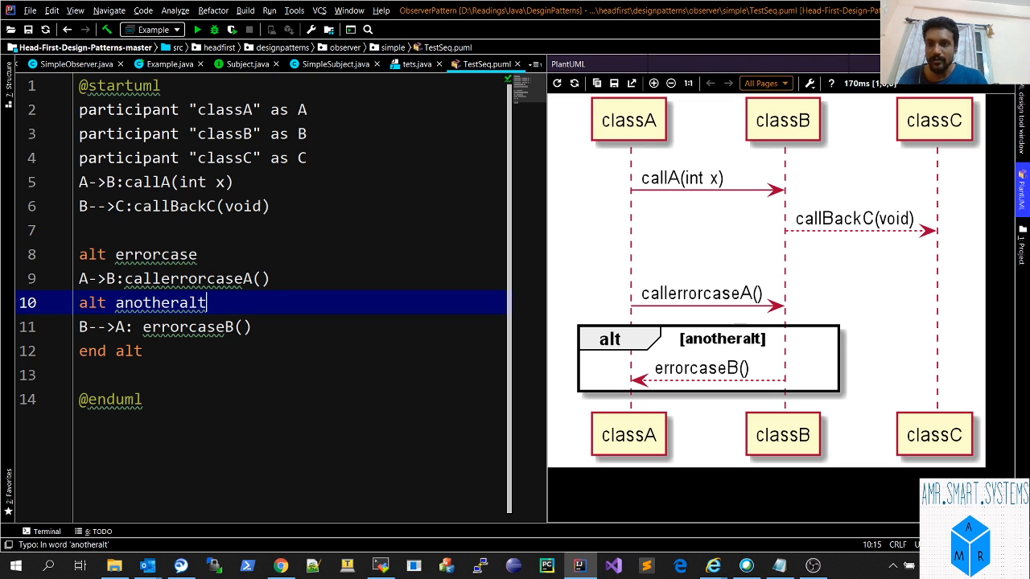
text(block)
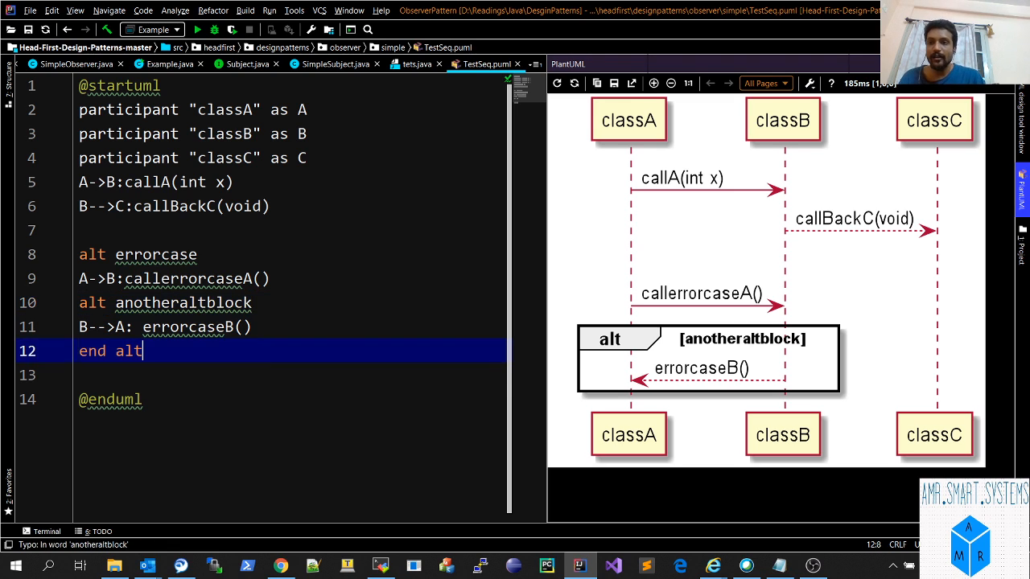
text(end)
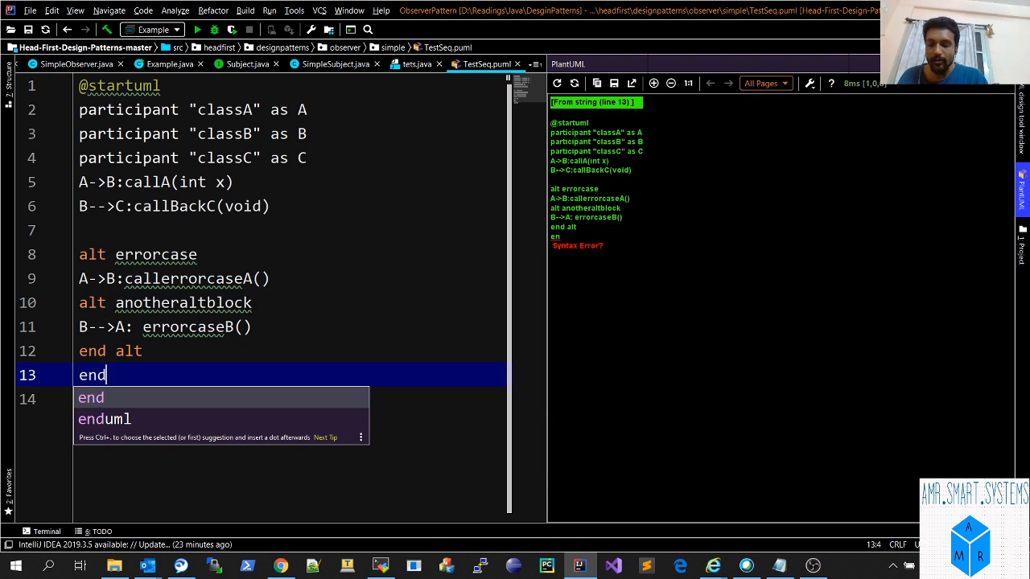
text(alt)
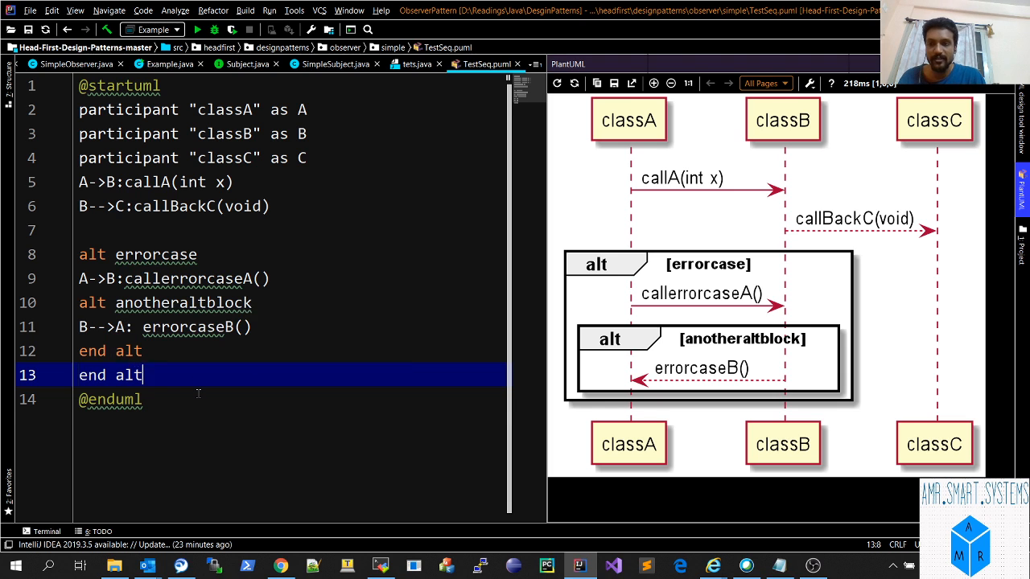
Turn the outer errorcase block into loop ... end loop.
click(104, 254)
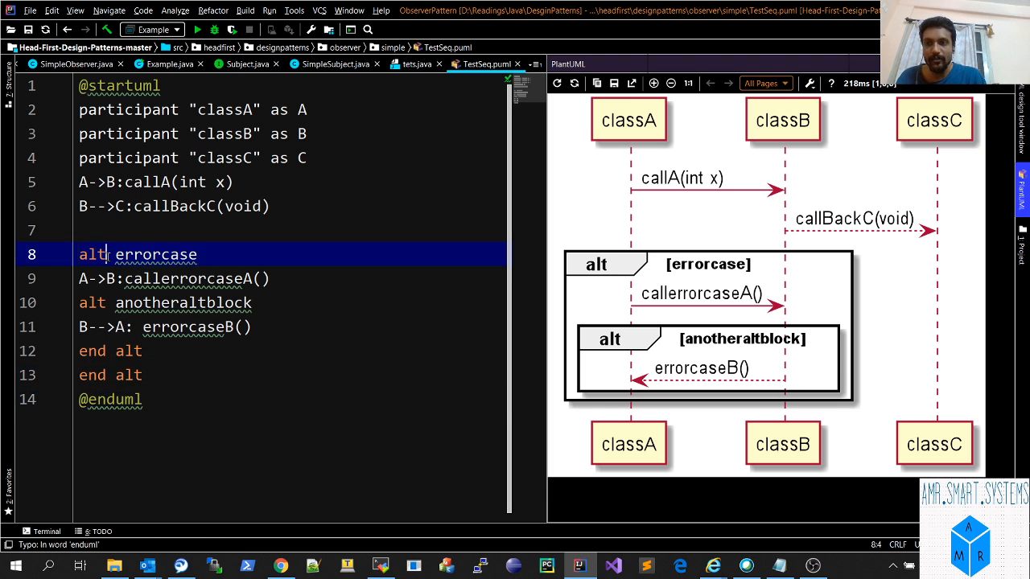
text(loop)
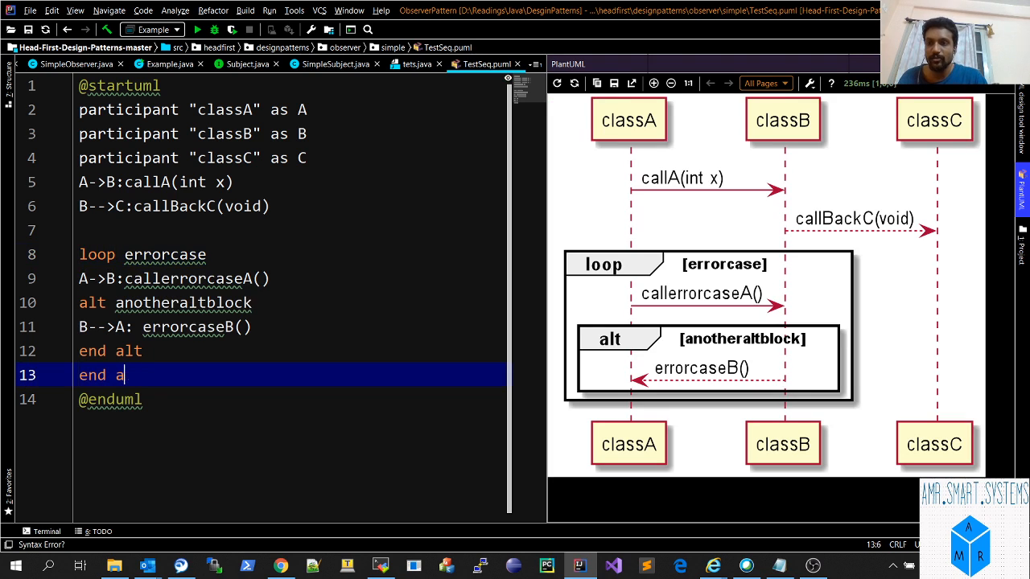
text(loop)
text(note)
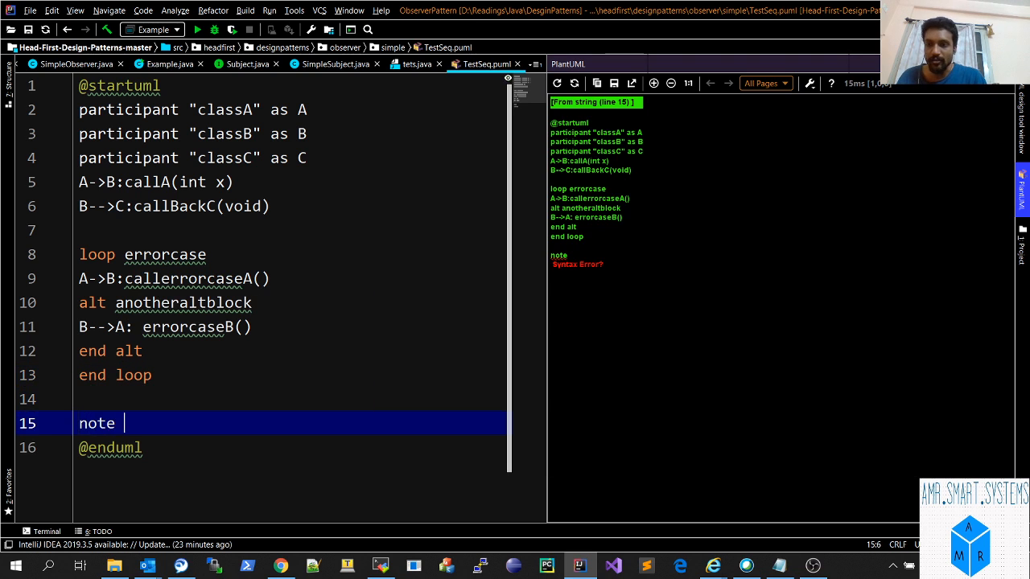
text(over a)
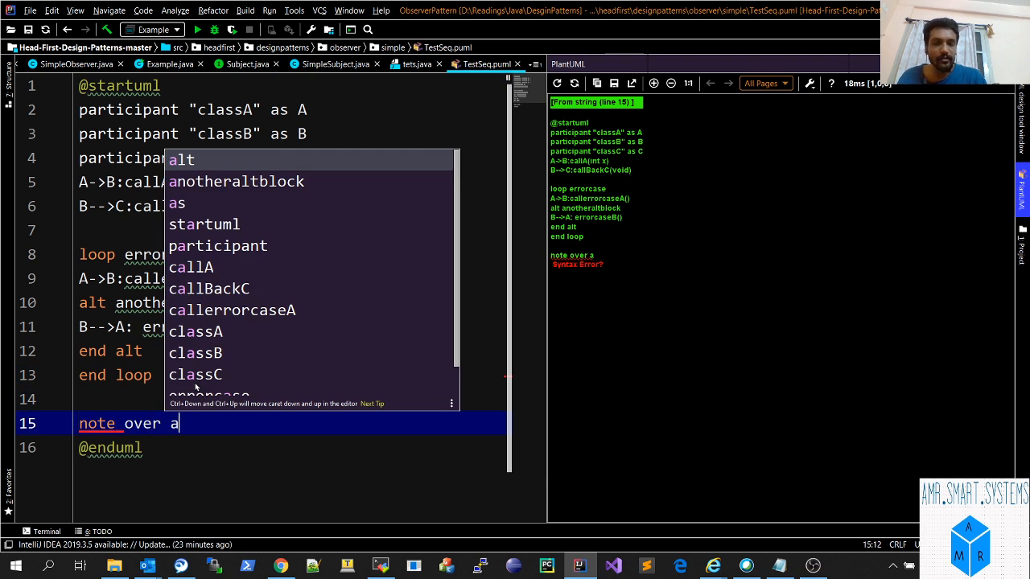
text(A)
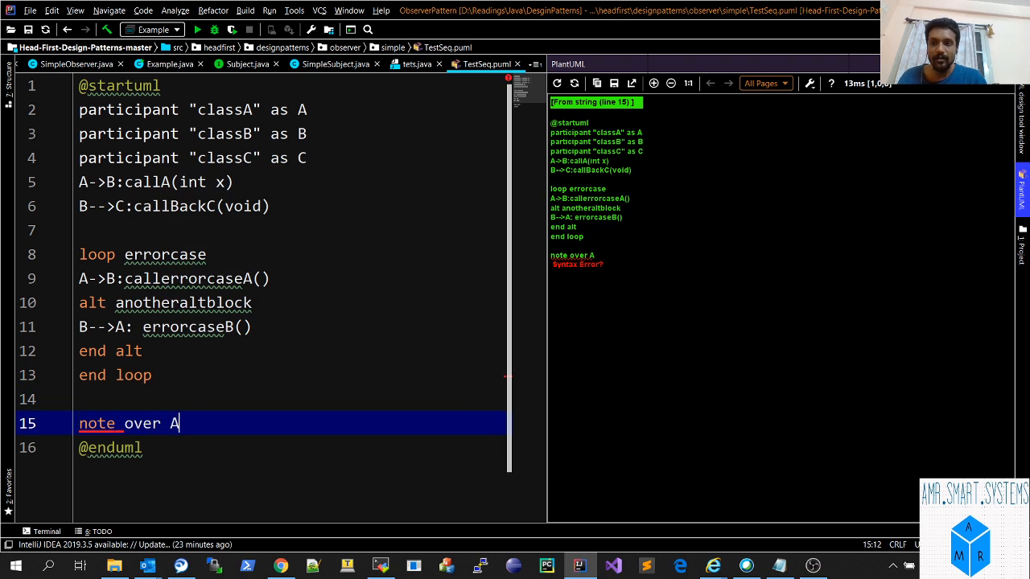
text(e)
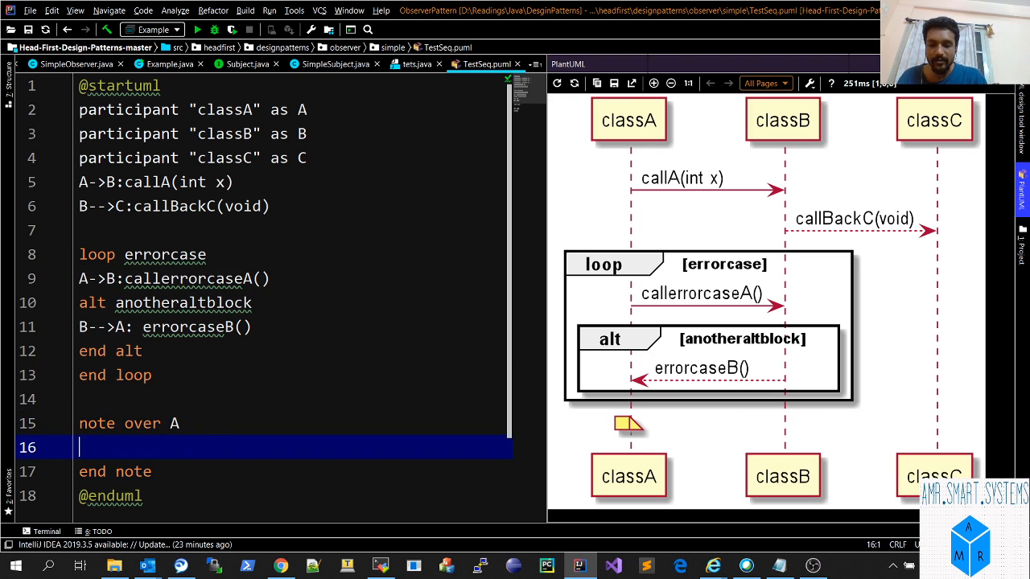
text(bla bla)
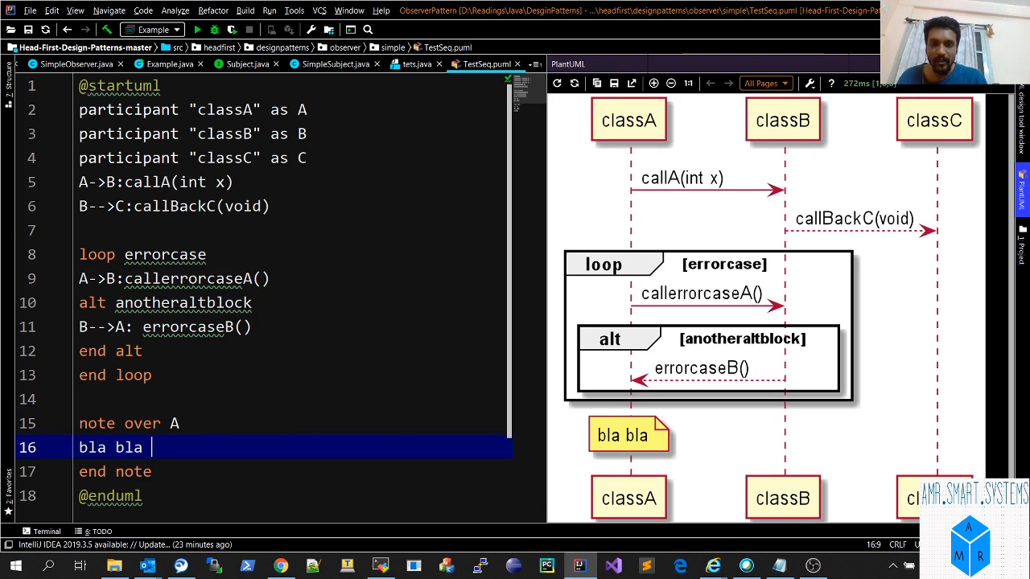
text(bla)
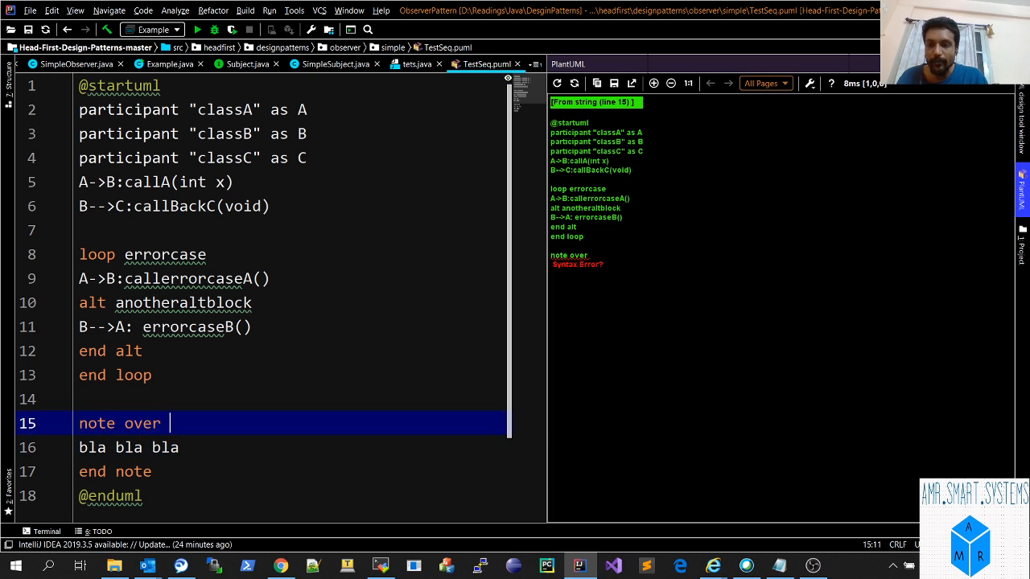
text(B)
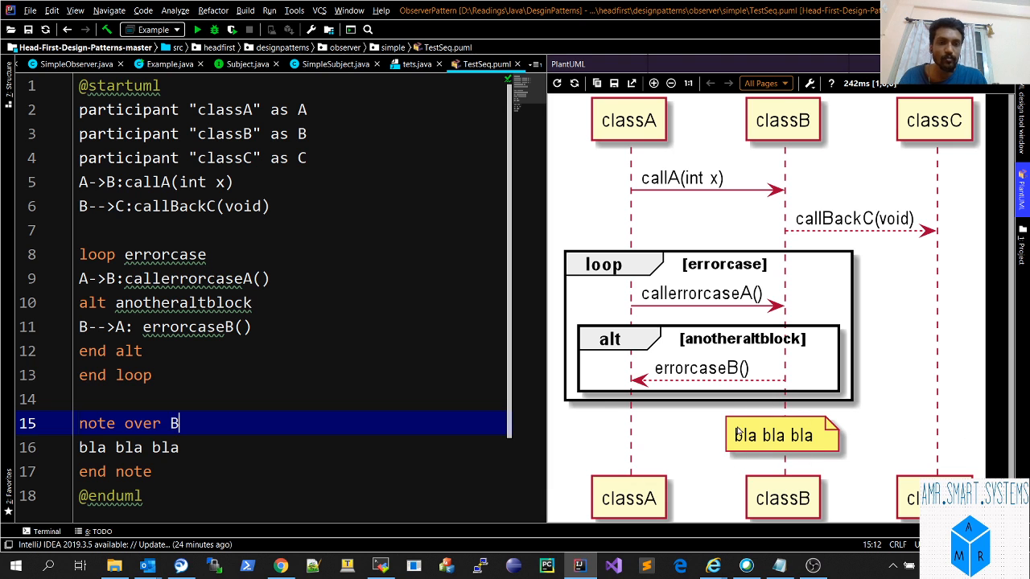
text(,c)
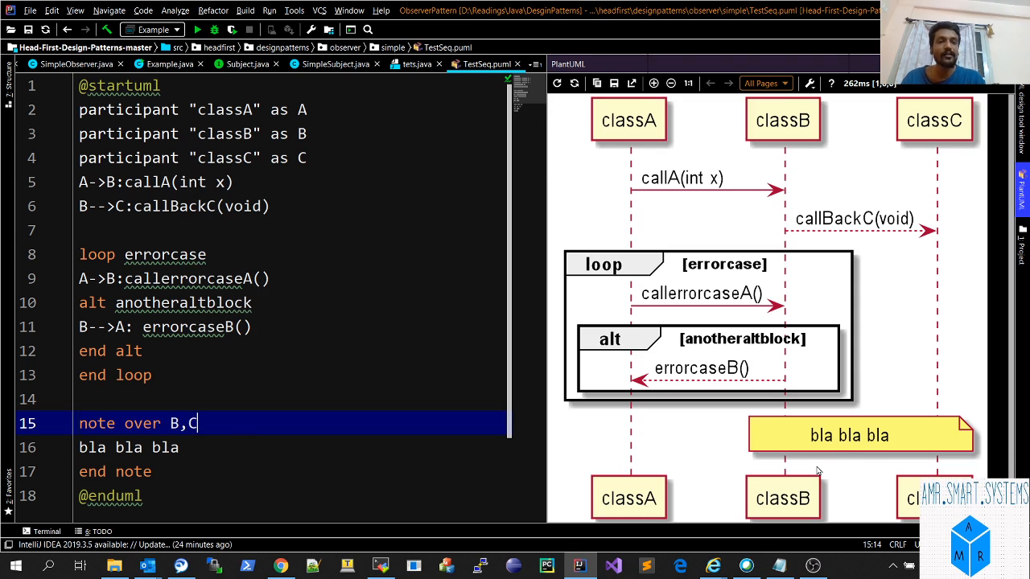
mouse_move(522, 355)
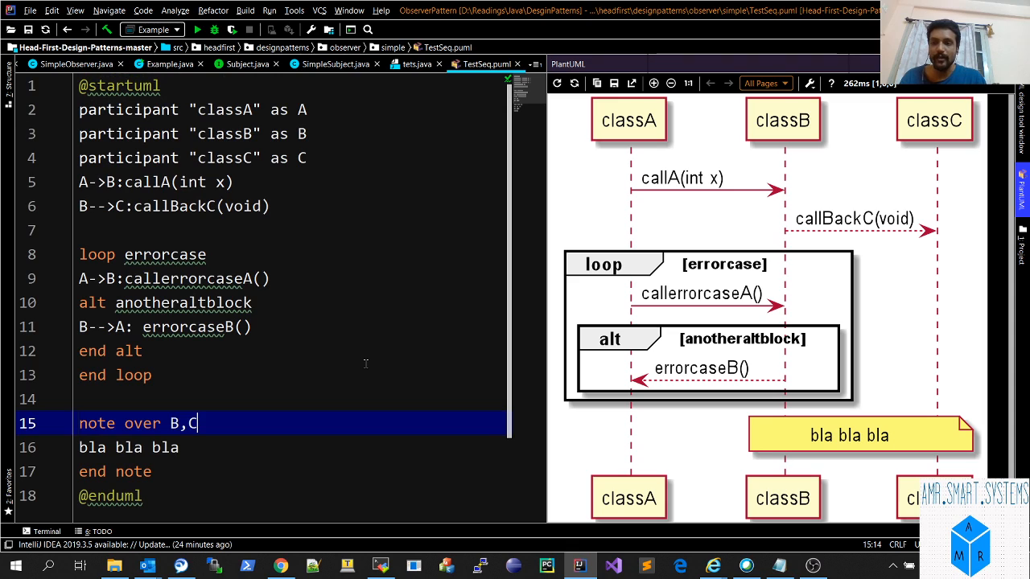
mouse_move(763, 340)
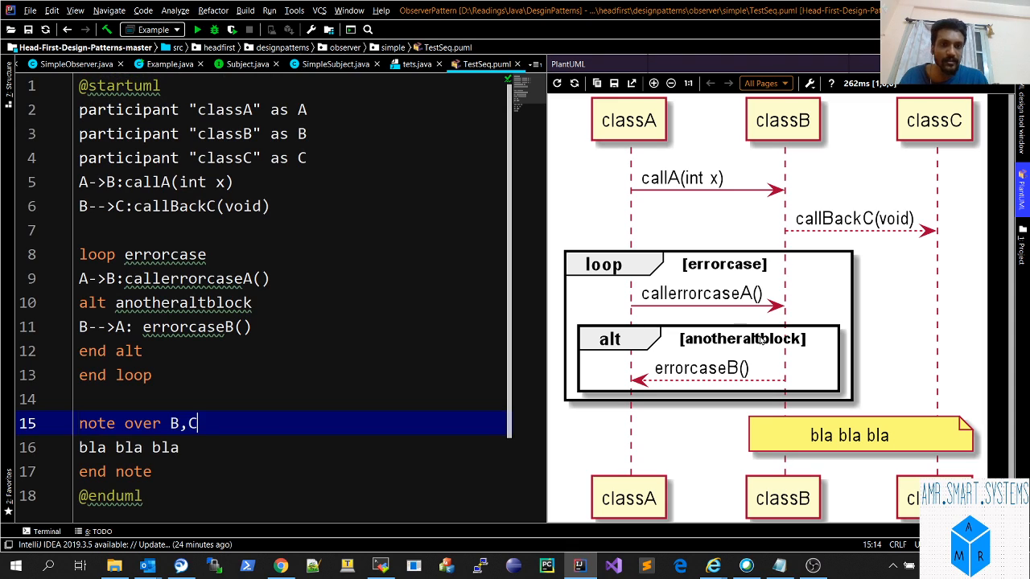
mouse_move(422, 287)
text(title A)
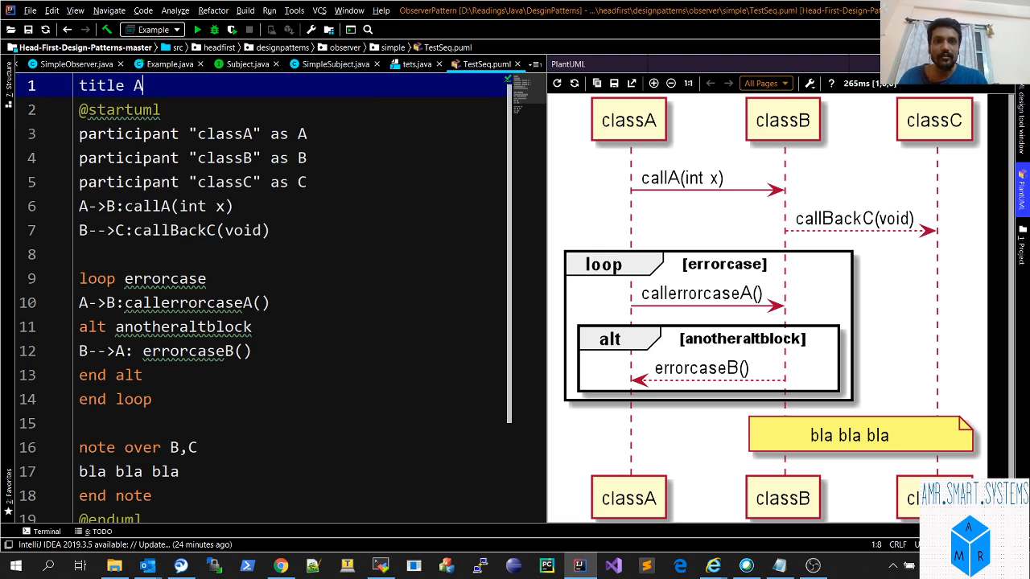
text(mruth)
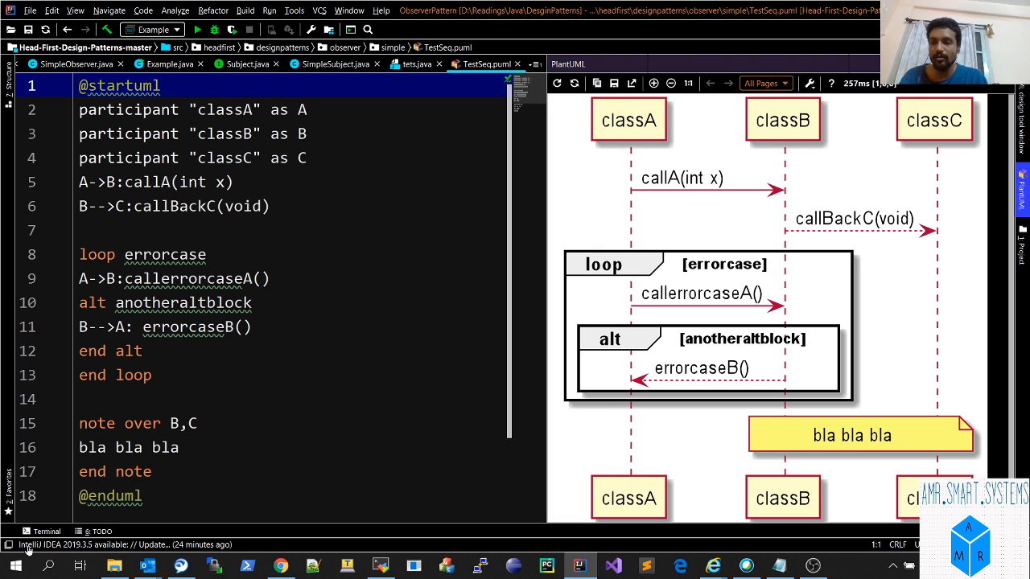
text(paint)
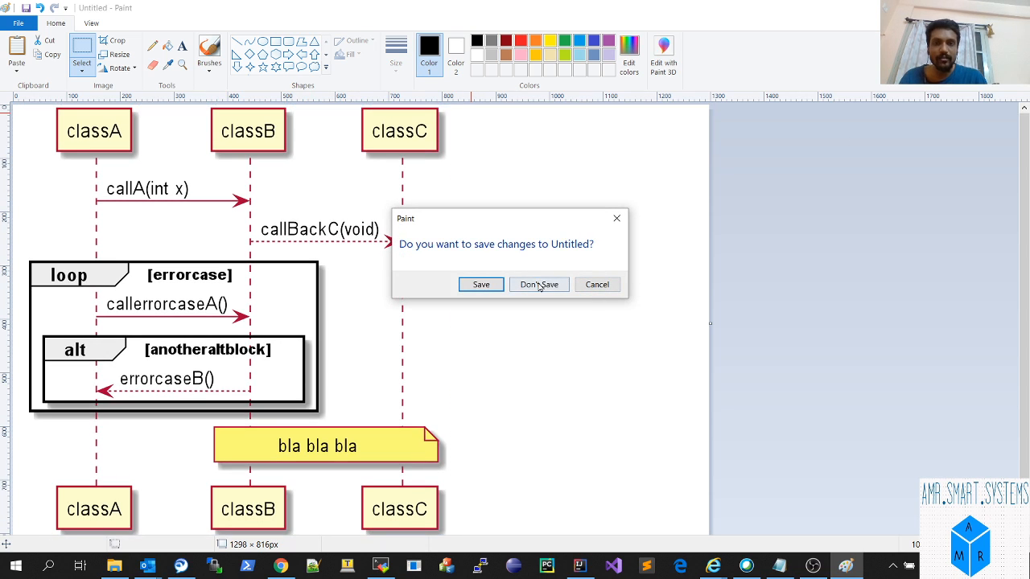
Discard the Paint image without saving and return to IntelliJ IDEA.
click(538, 283)
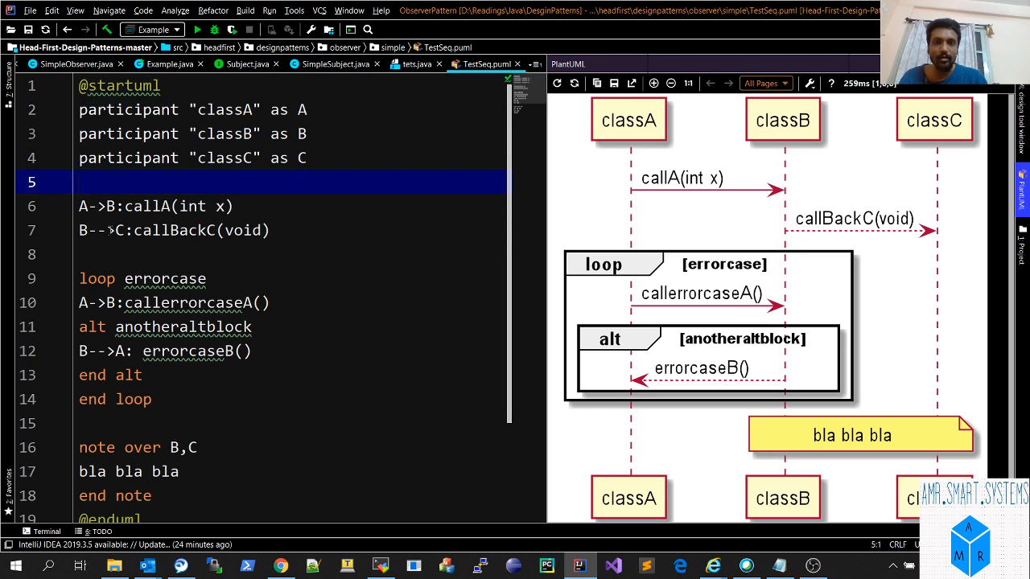
Scroll down through the TestSeq.puml code after the new blank line.
scroll(down, 3)
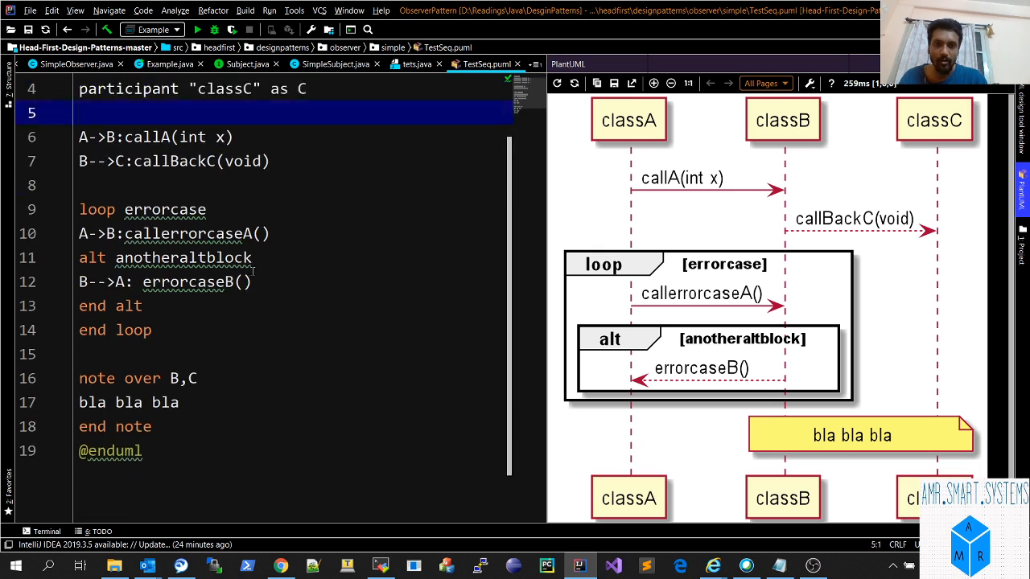
scroll(down, 3)
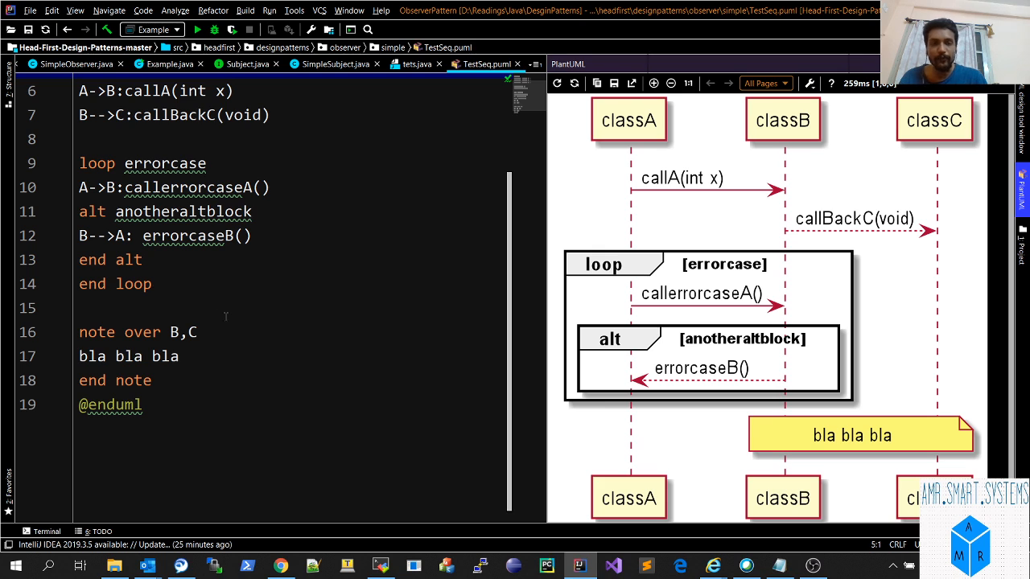
mouse_move(371, 357)
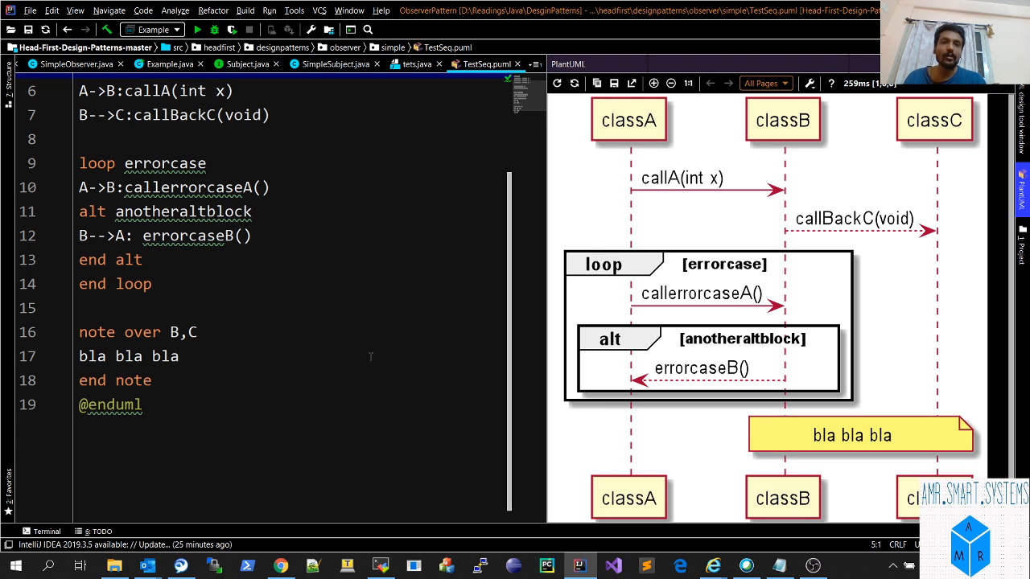